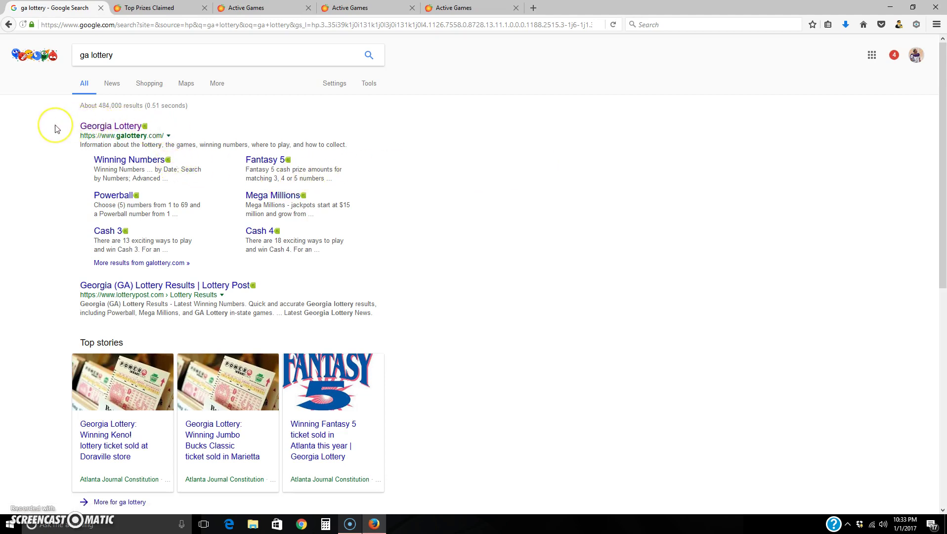
mouse_move(170, 45)
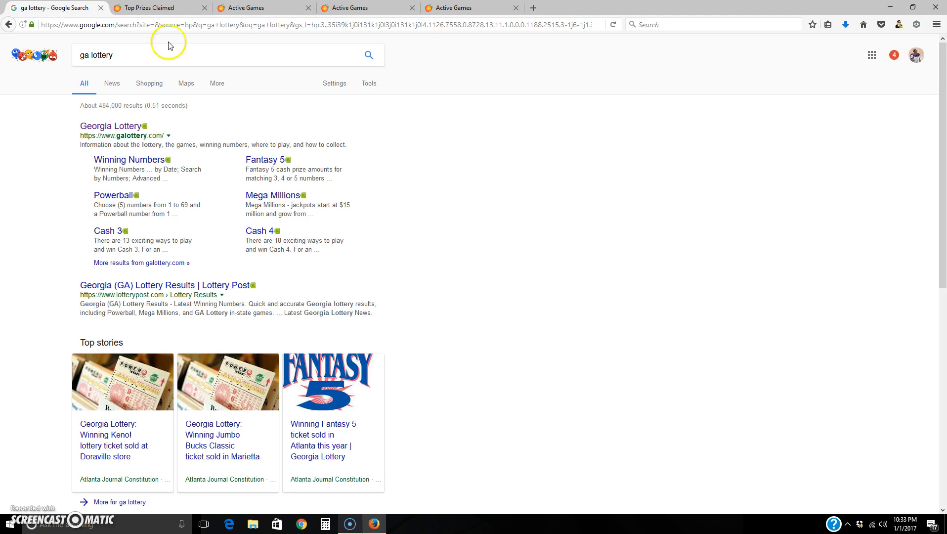
mouse_move(128, 126)
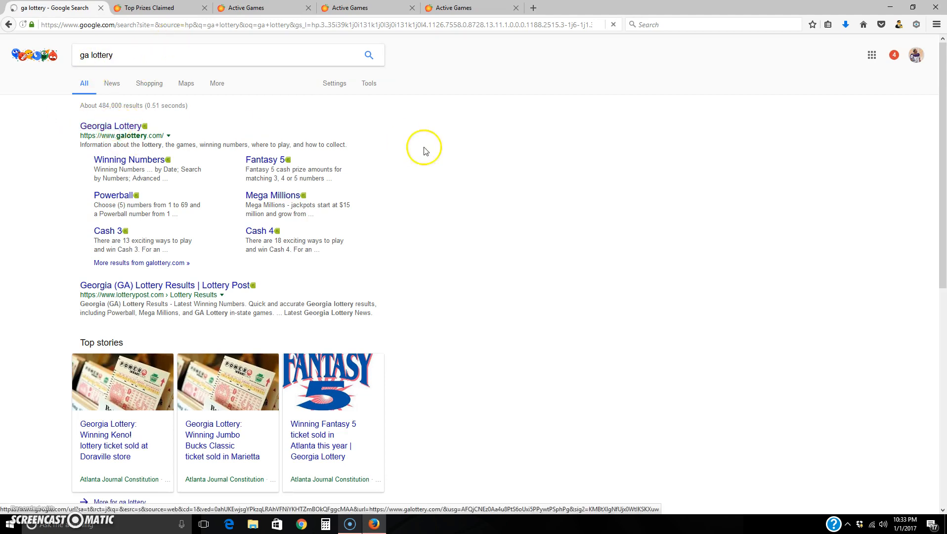
Open the official Georgia Lottery site (galottery.com) from the 'ga lottery' Google results
click(110, 126)
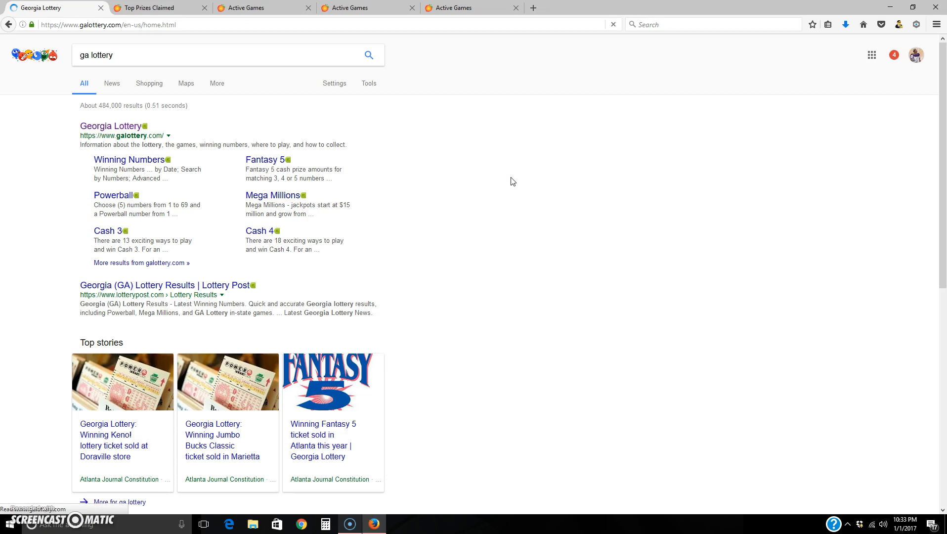
Show the Games menu on the Georgia Lottery home page, listing draw games and Scratchers options
click(110, 126)
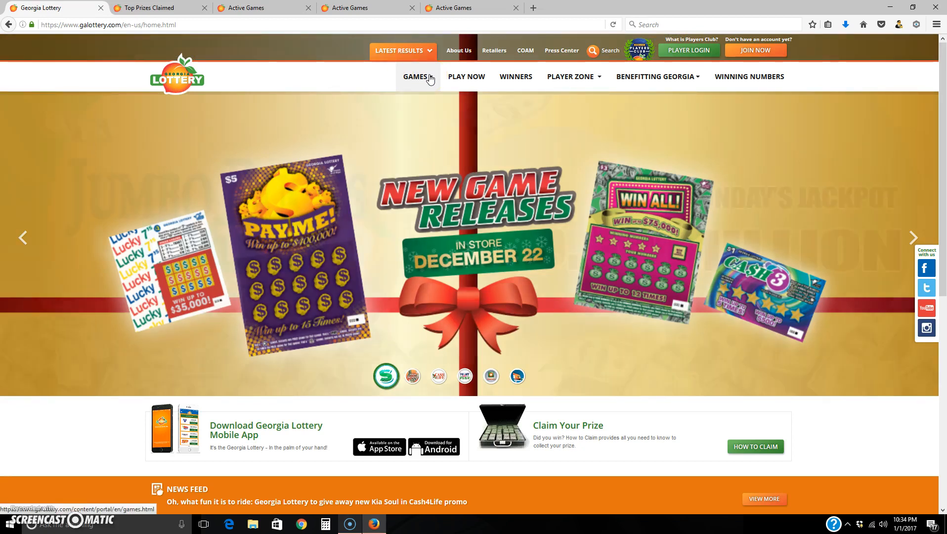
click(415, 77)
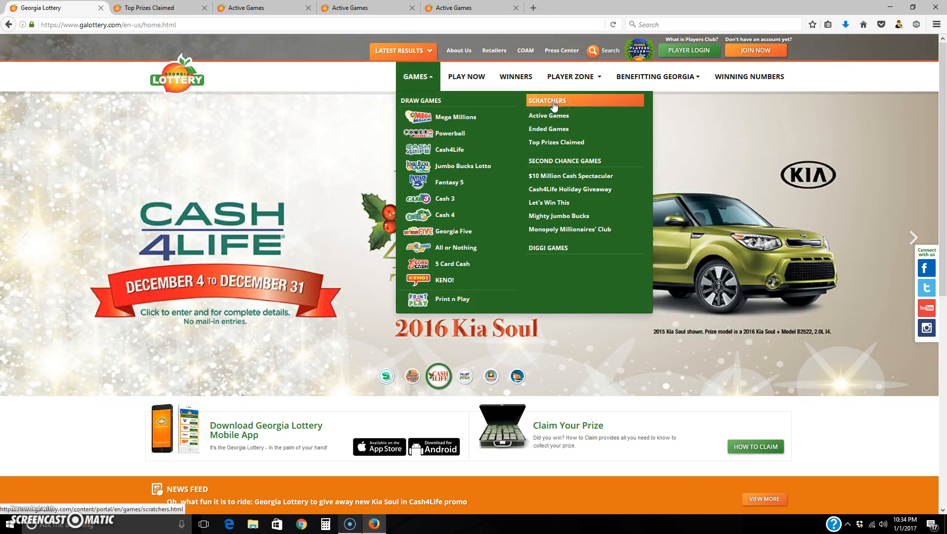
mouse_move(553, 144)
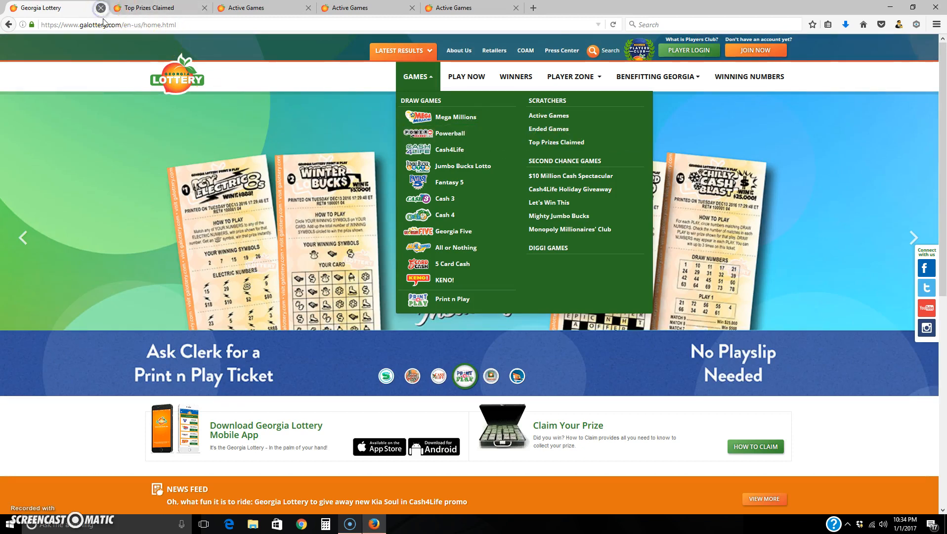
Close the home page tab and scroll down the Scratchers Top Prizes Claimed table
click(557, 142)
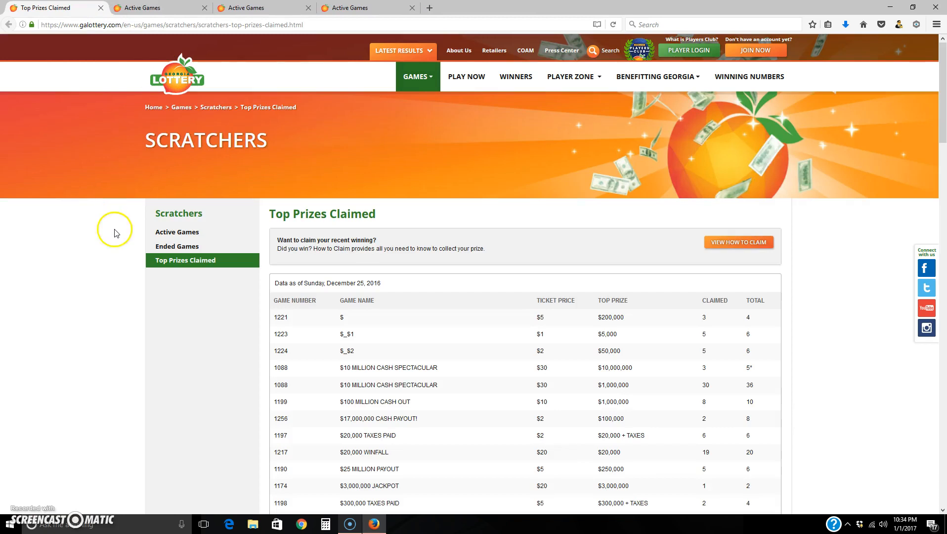
scroll(down, 3)
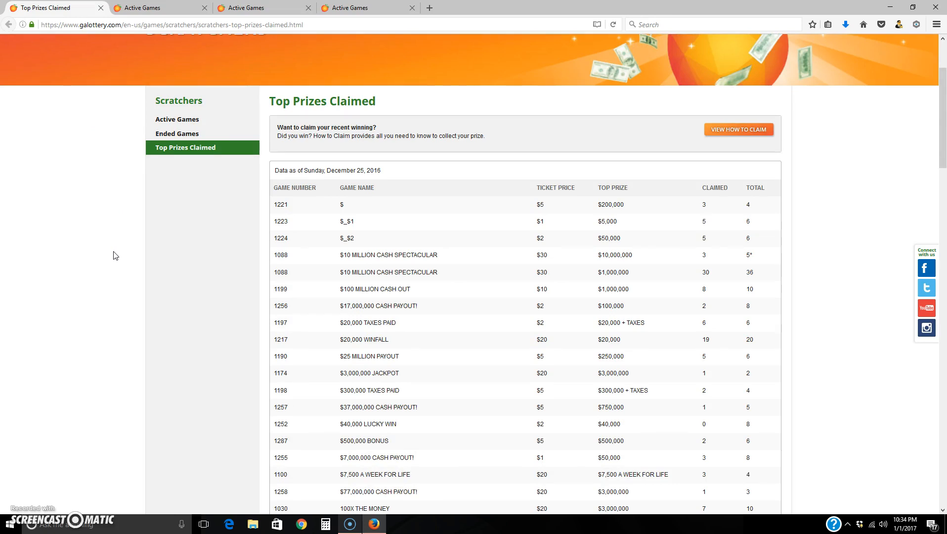
scroll(down, 3)
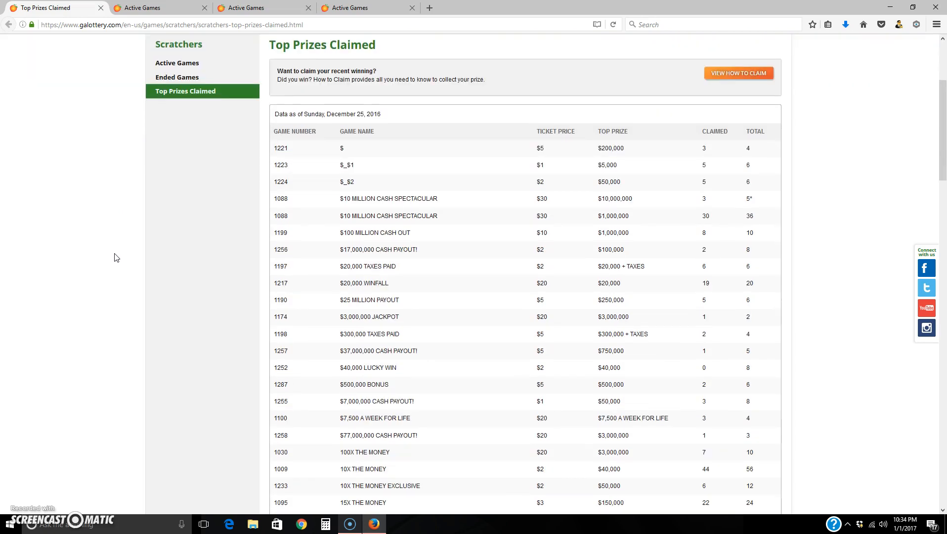
mouse_move(273, 188)
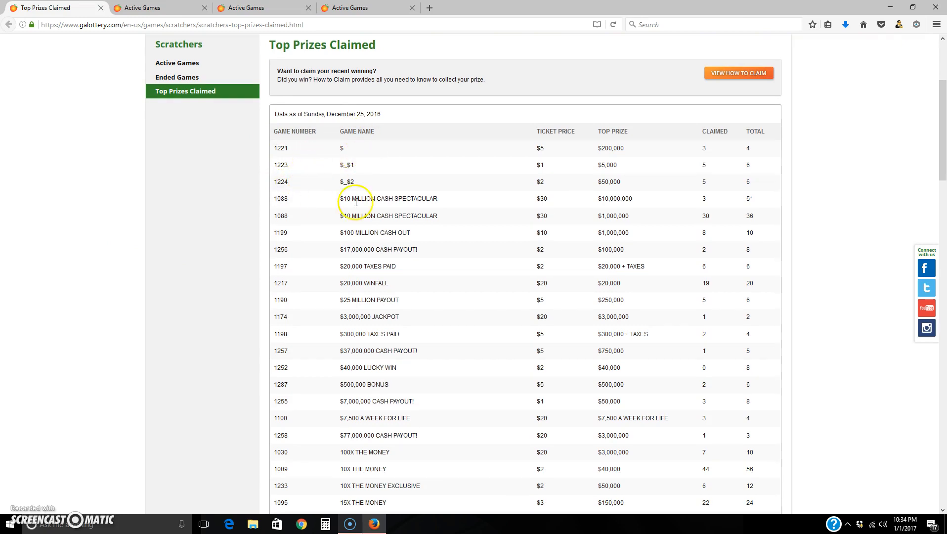
mouse_move(160, 149)
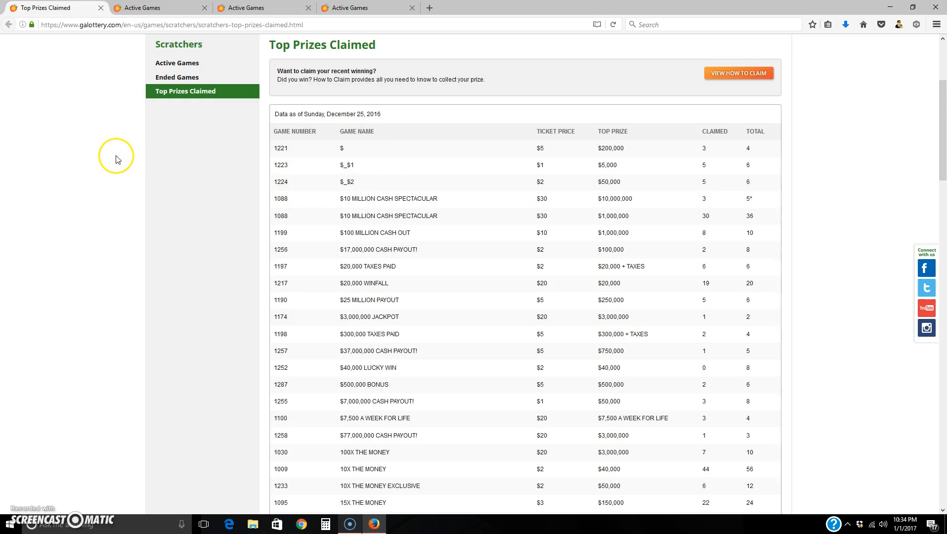
mouse_move(229, 164)
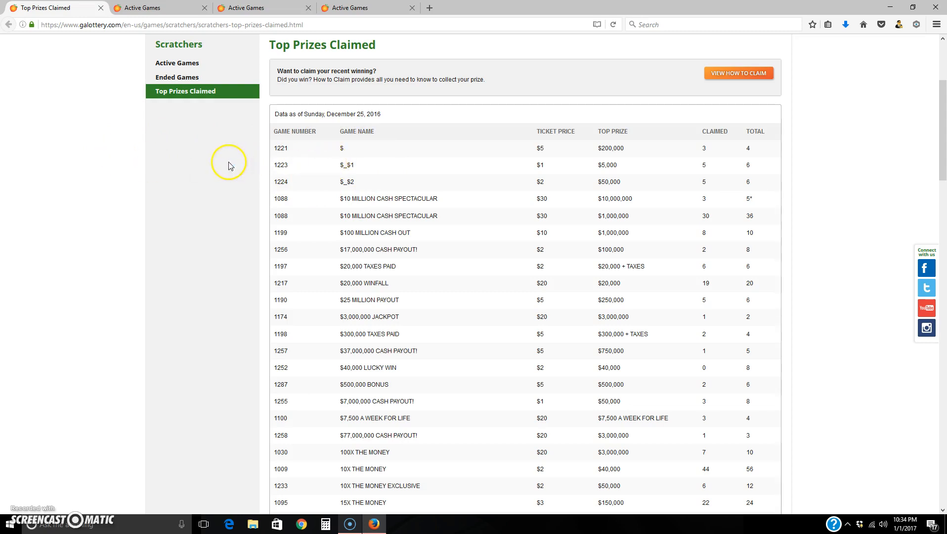
mouse_move(408, 149)
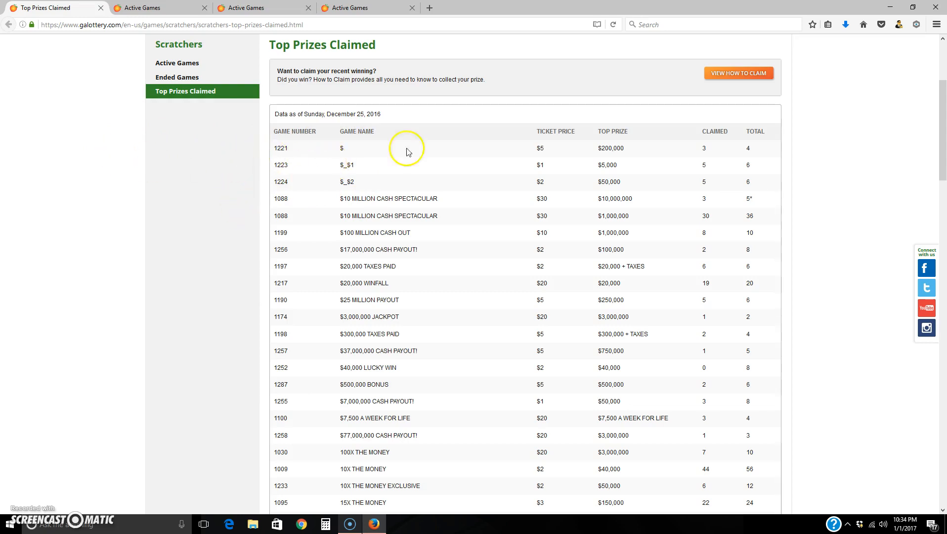
mouse_move(539, 129)
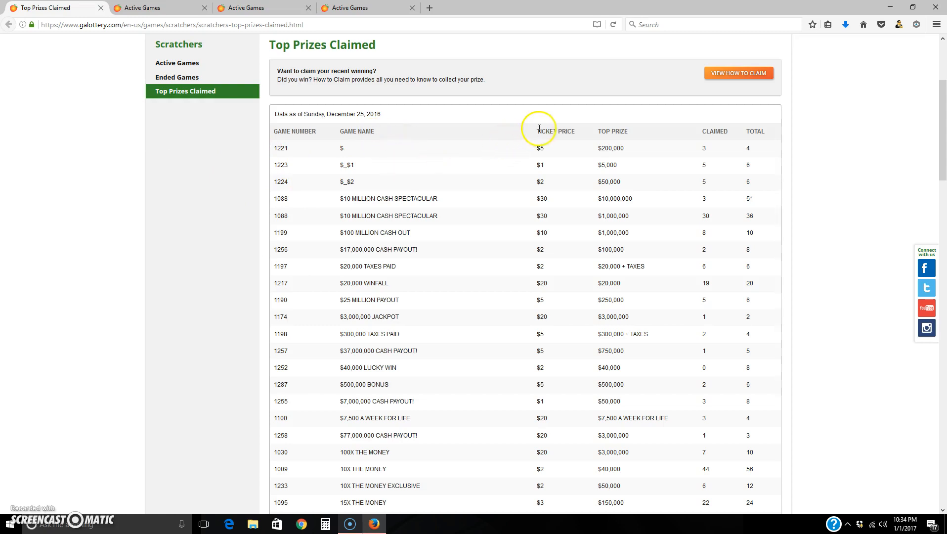
mouse_move(542, 315)
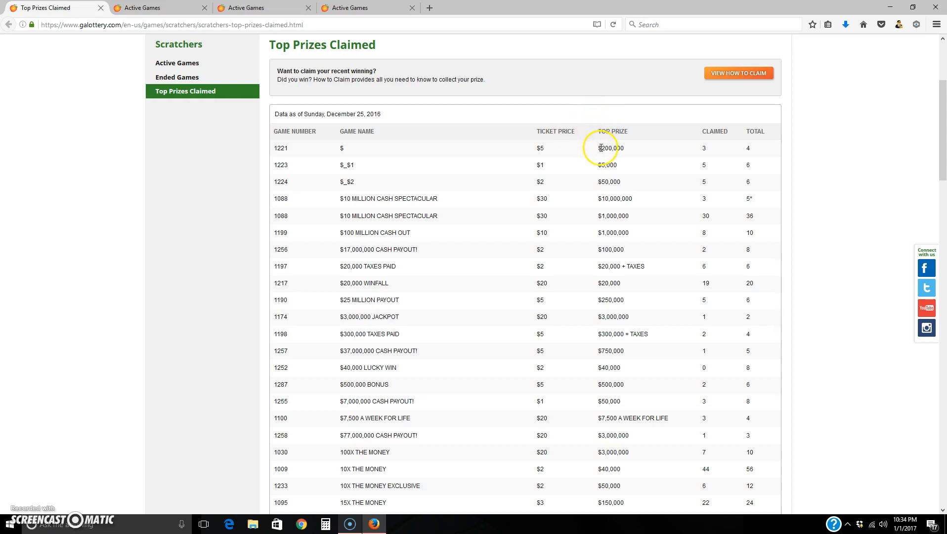
mouse_move(599, 148)
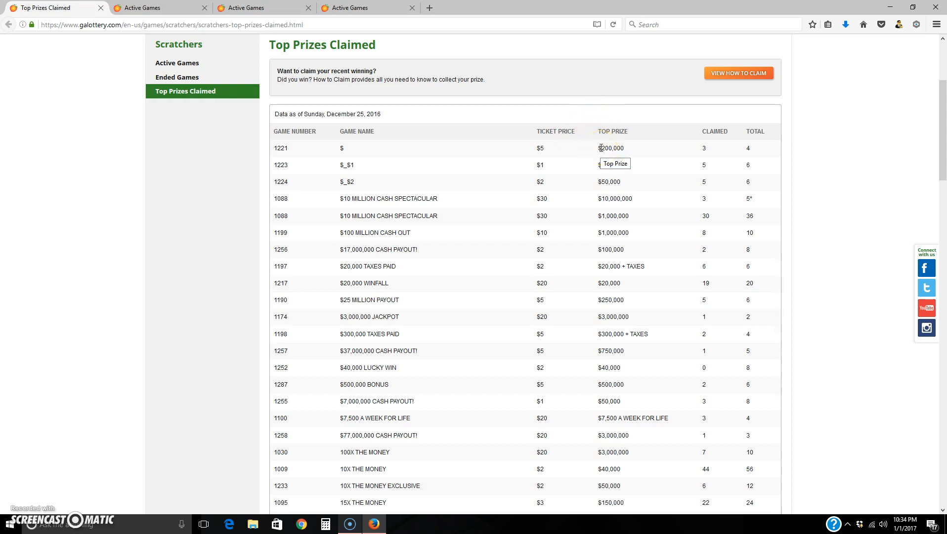
mouse_move(617, 149)
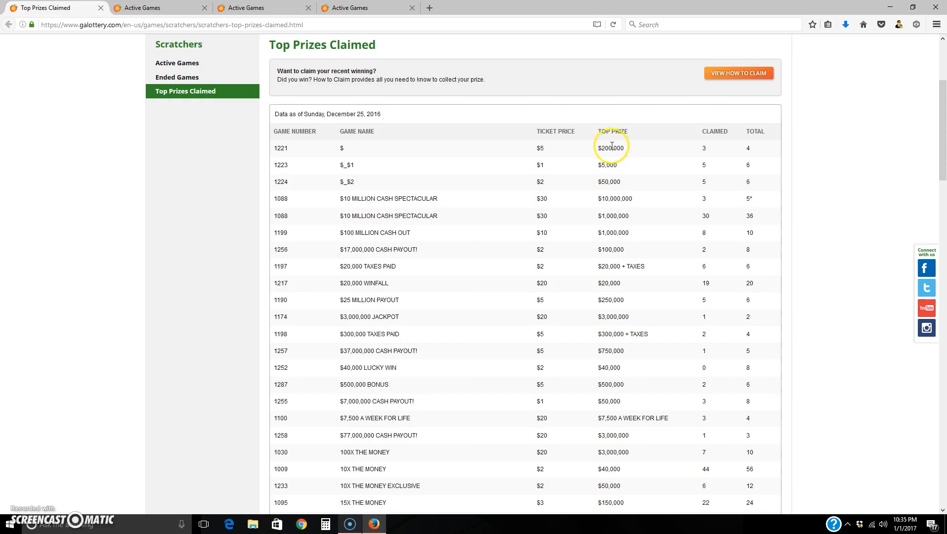
mouse_move(614, 198)
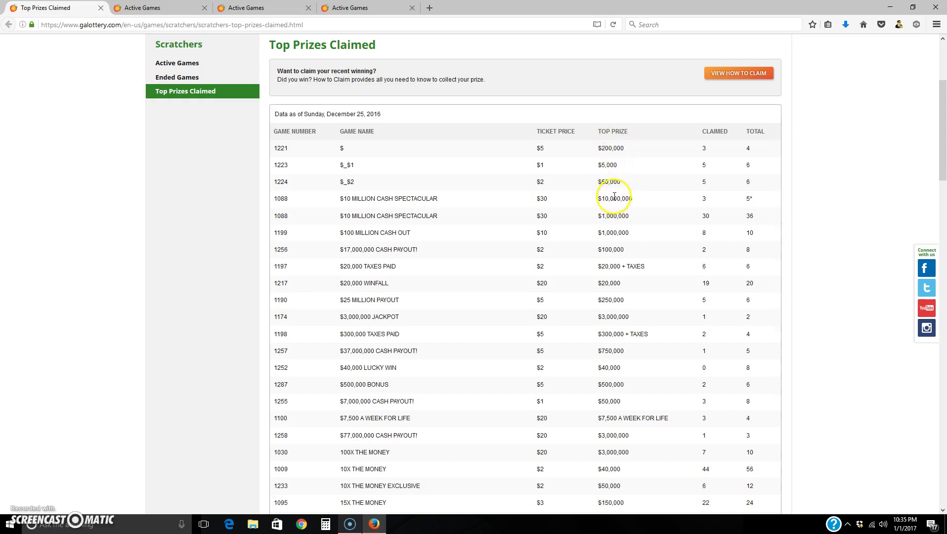
mouse_move(709, 145)
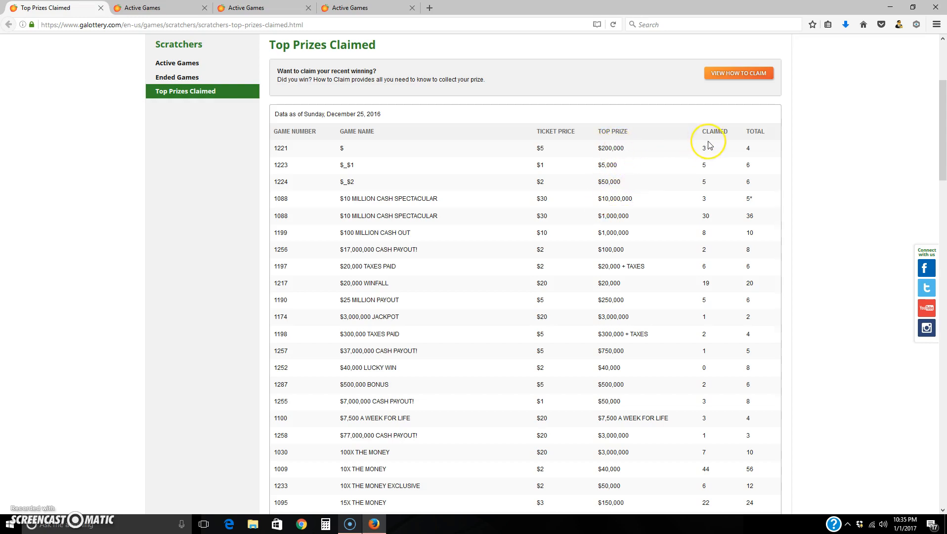
mouse_move(709, 145)
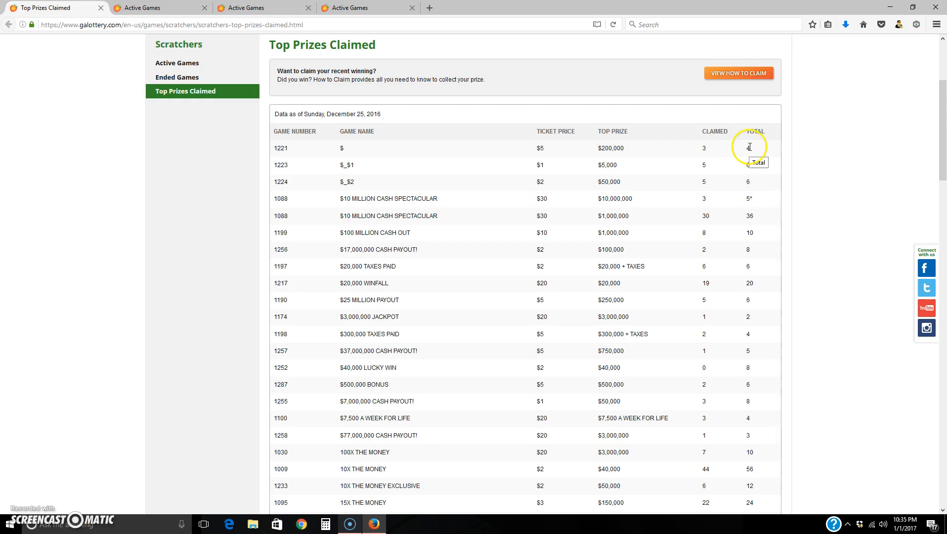
mouse_move(758, 155)
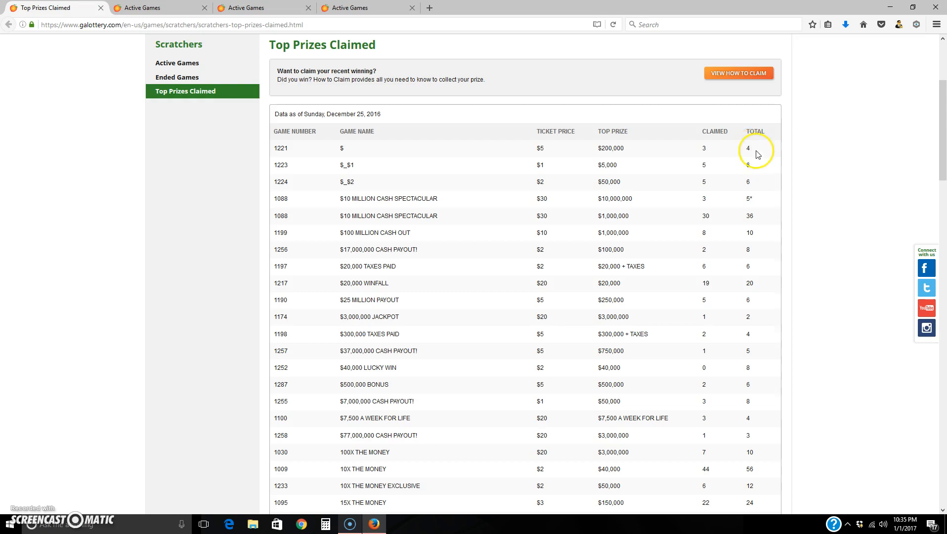
mouse_move(780, 173)
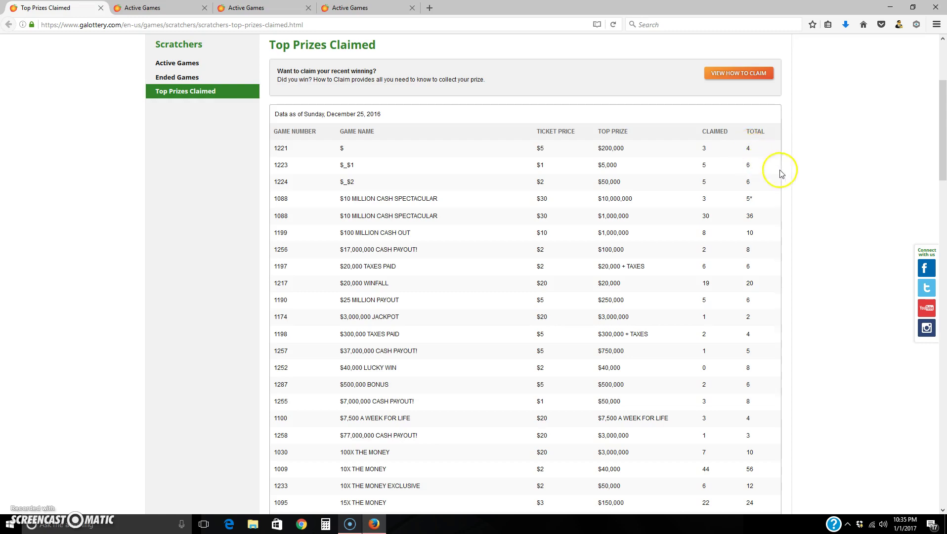
mouse_move(383, 185)
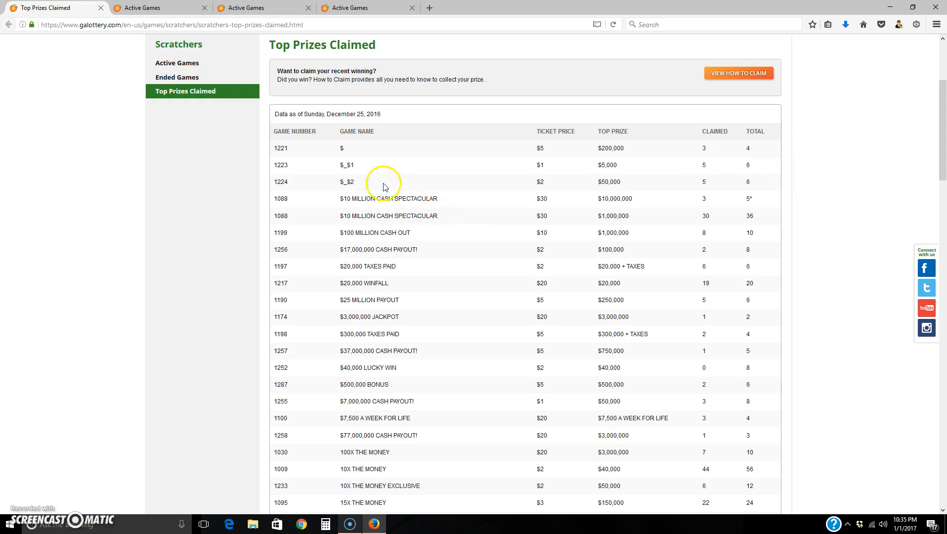
mouse_move(343, 197)
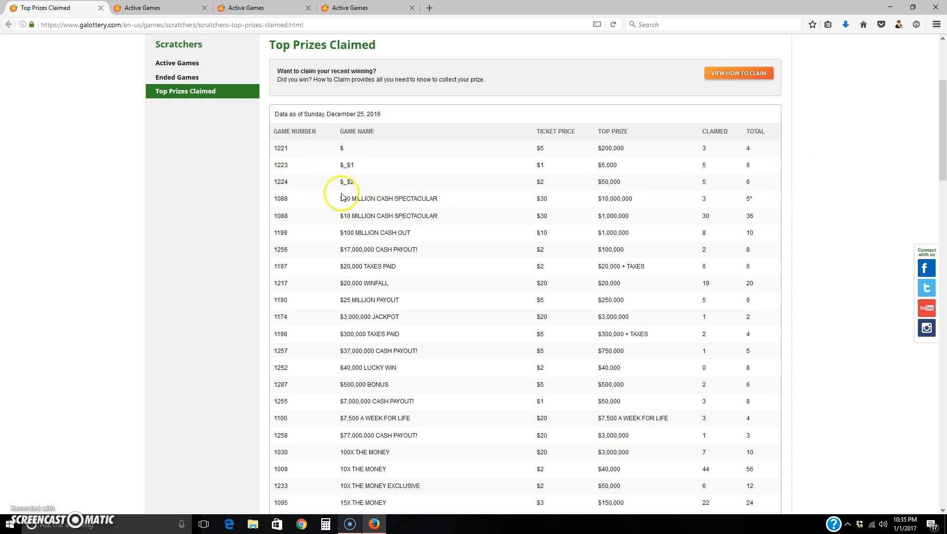
Read the Top Prizes Claimed table down to The Cash Wheel and view its Active Games details (game 1211)
scroll(down, 3)
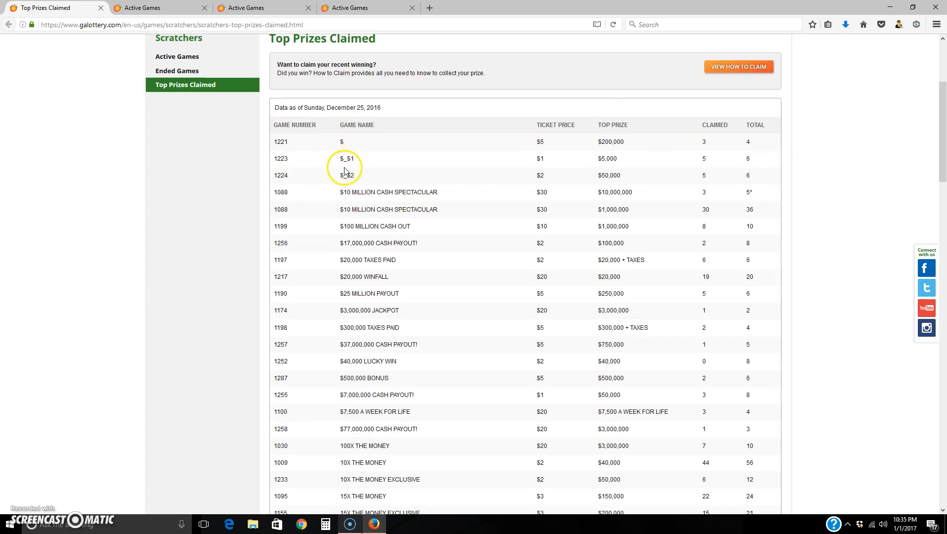
scroll(down, 3)
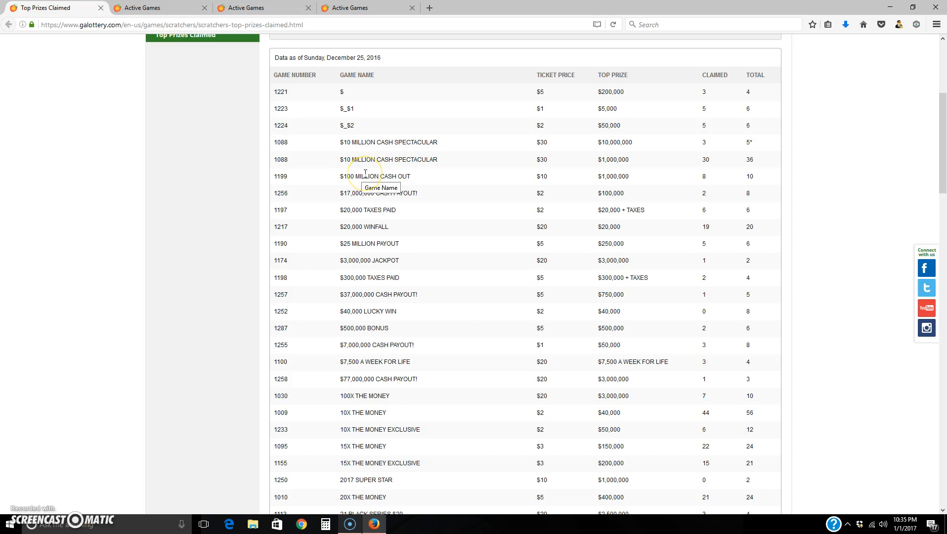
mouse_move(445, 158)
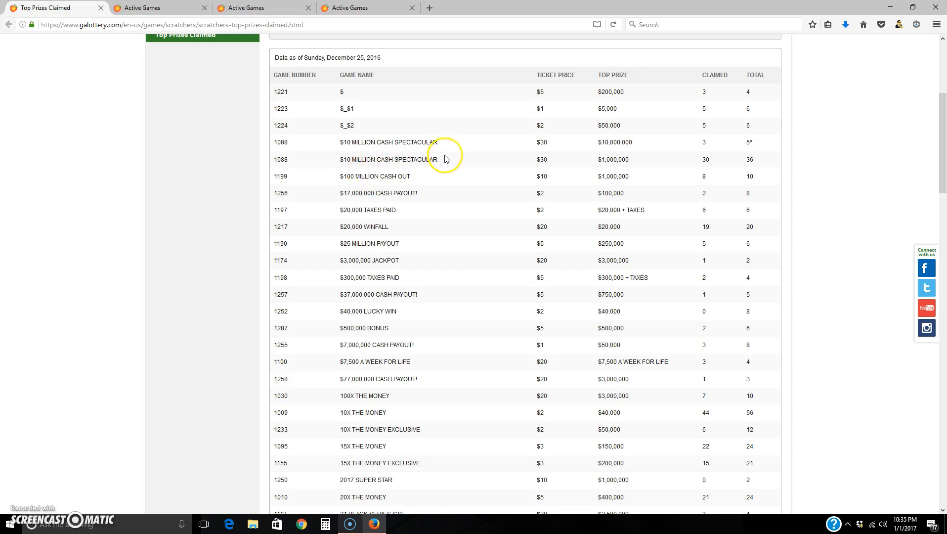
mouse_move(225, 79)
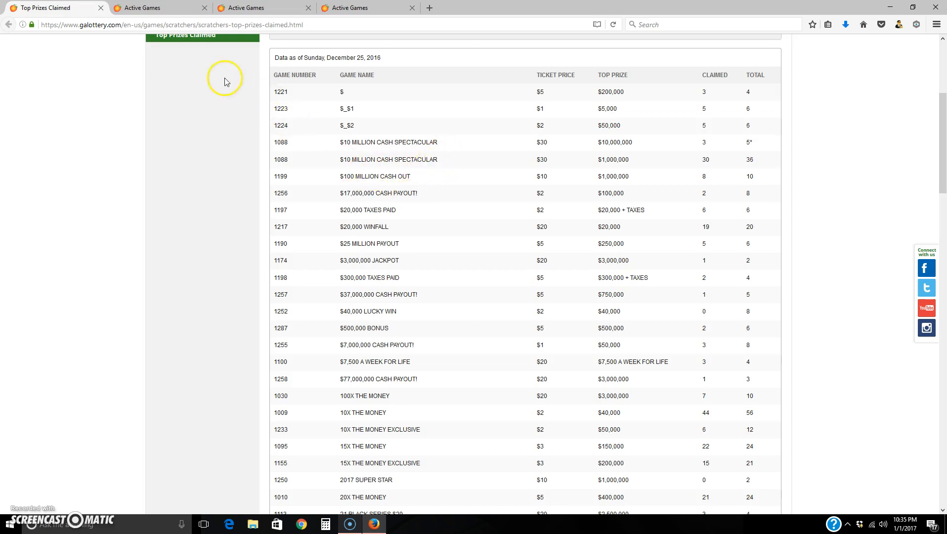
click(148, 7)
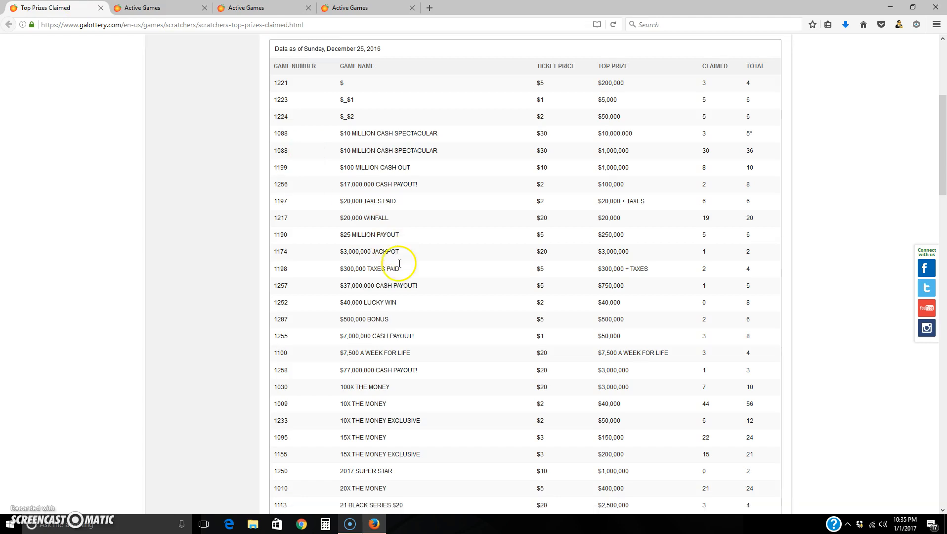
scroll(down, 3)
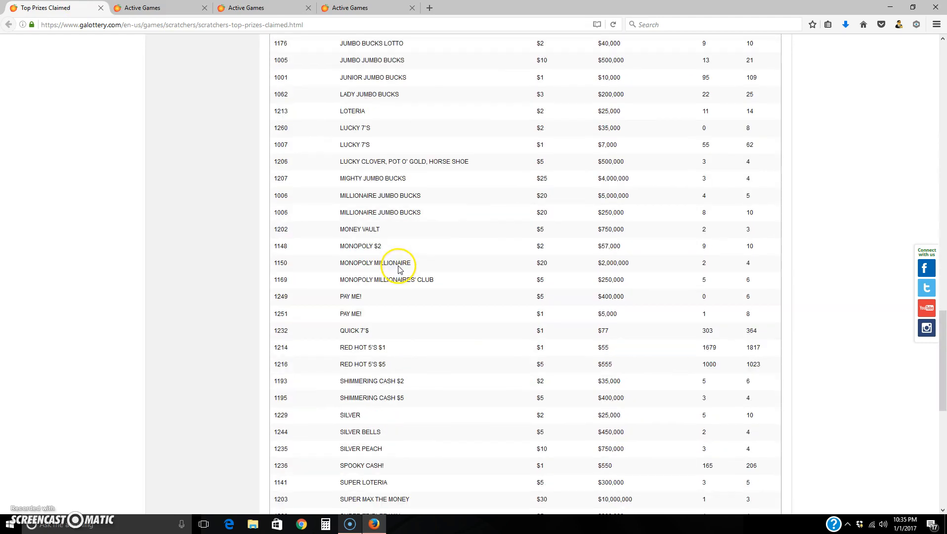
scroll(down, 3)
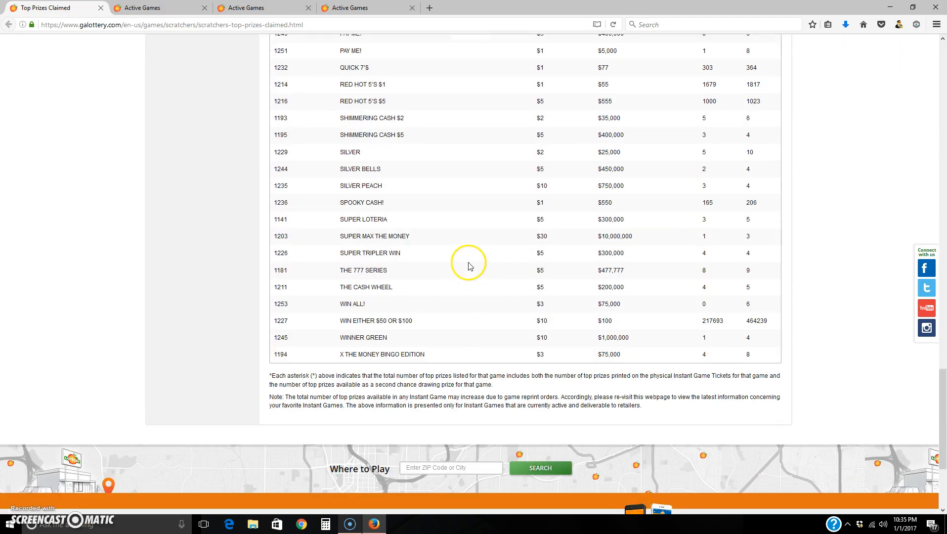
mouse_move(343, 287)
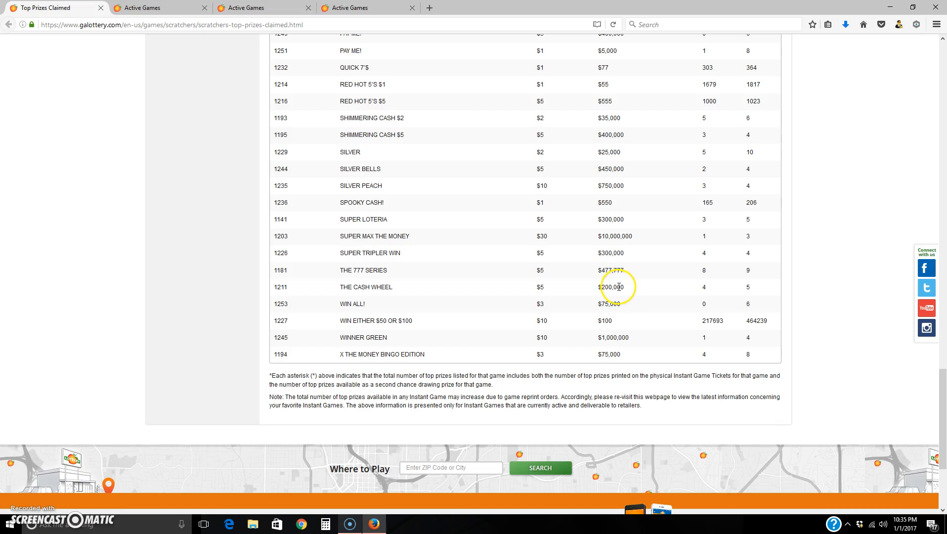
mouse_move(703, 289)
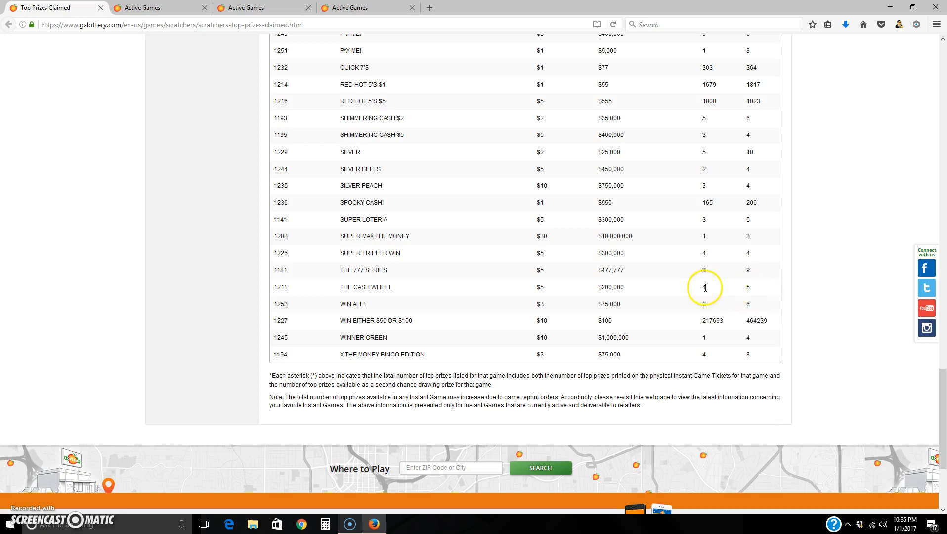
click(149, 8)
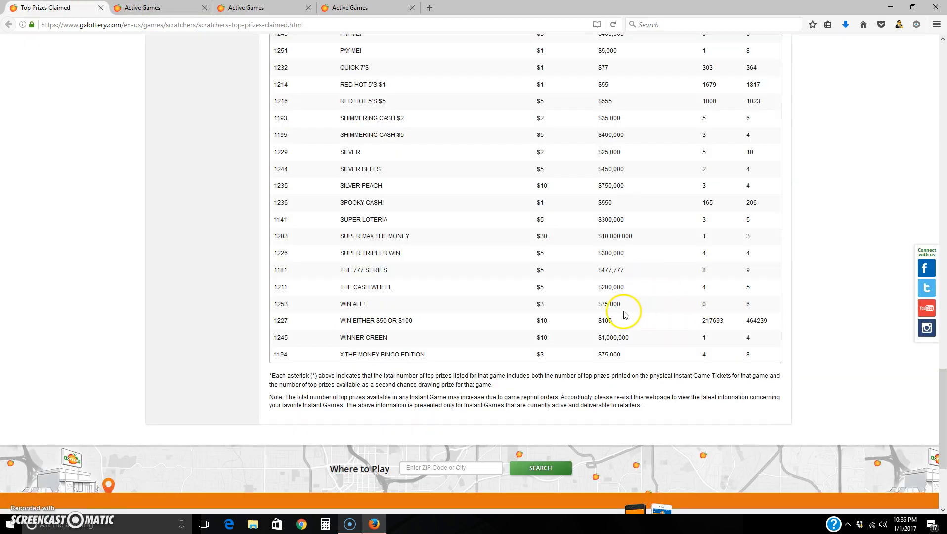
mouse_move(634, 317)
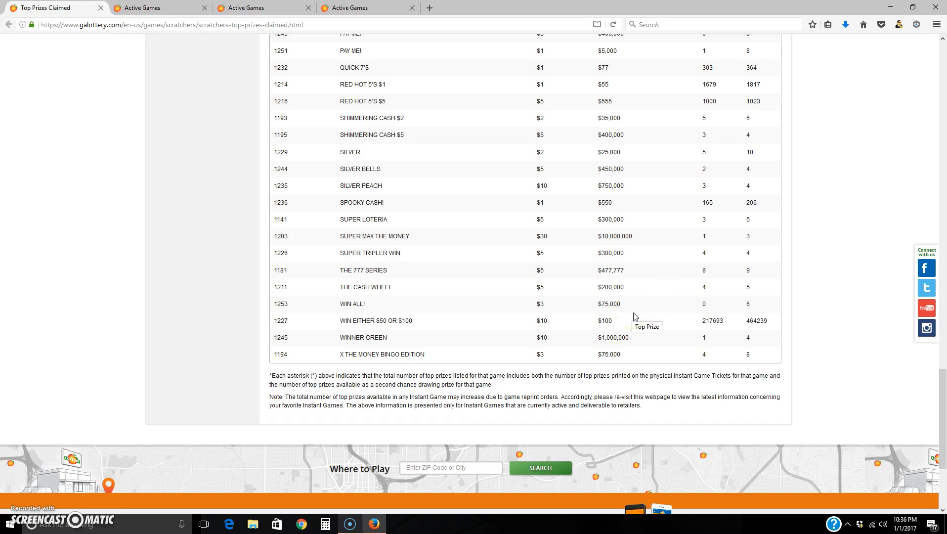
mouse_move(706, 282)
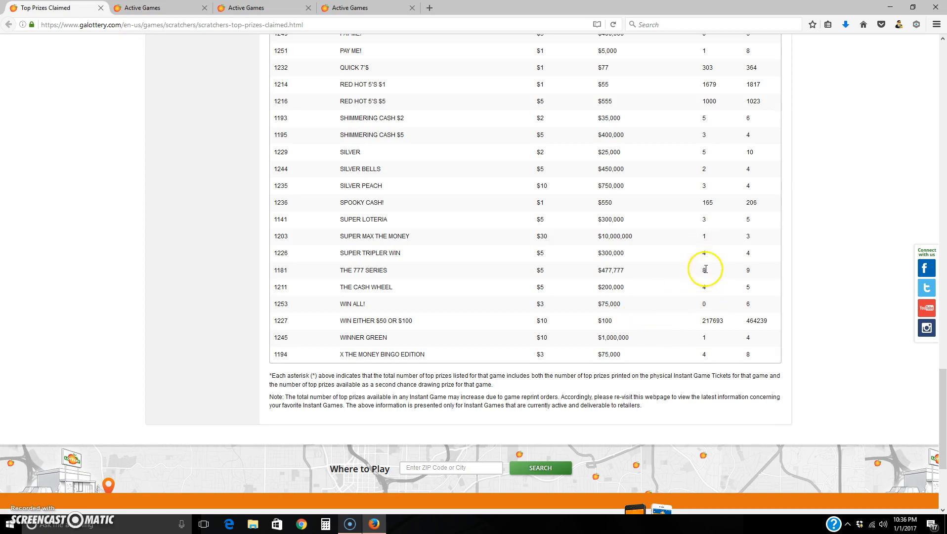
mouse_move(705, 270)
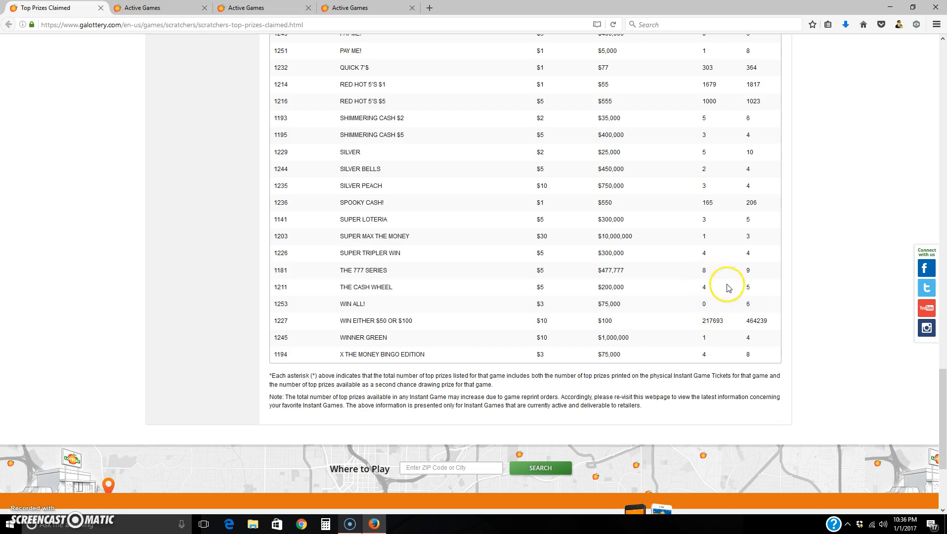
mouse_move(729, 288)
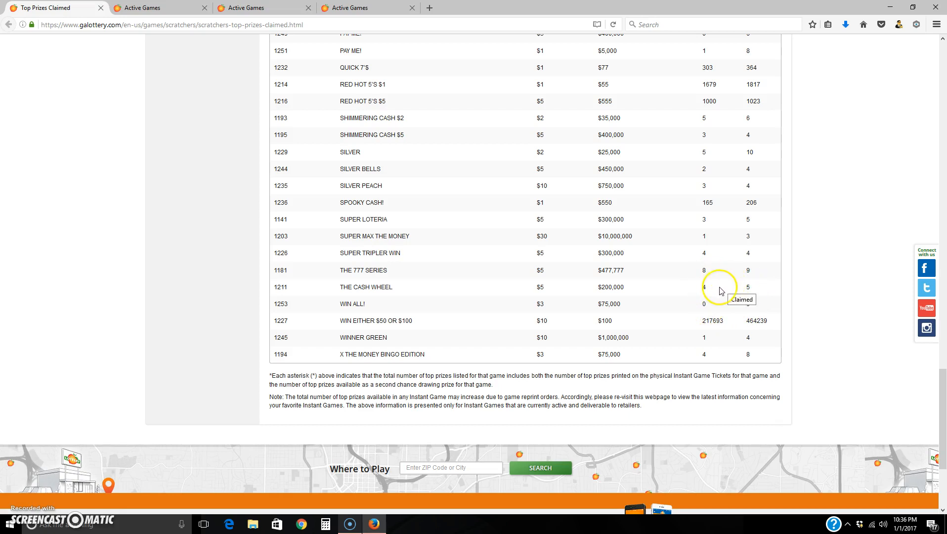
mouse_move(752, 287)
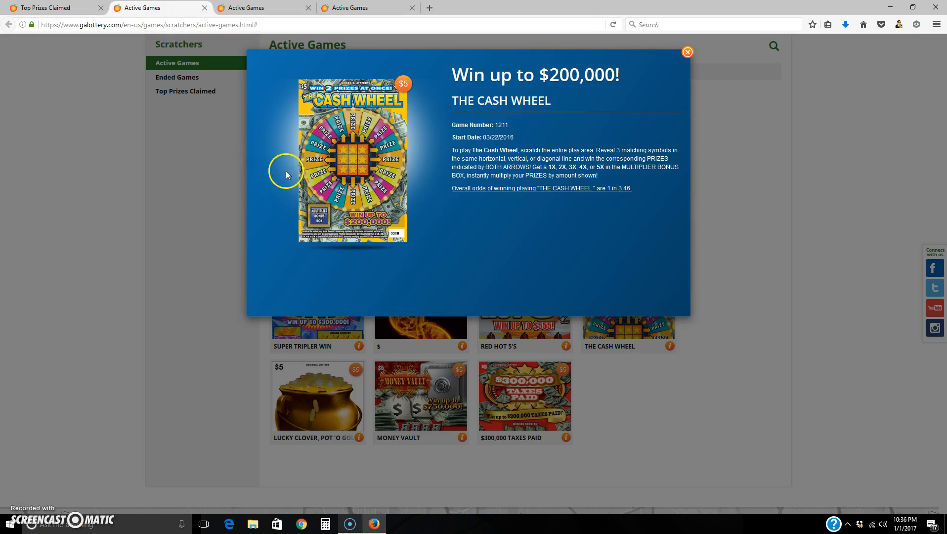
mouse_move(290, 155)
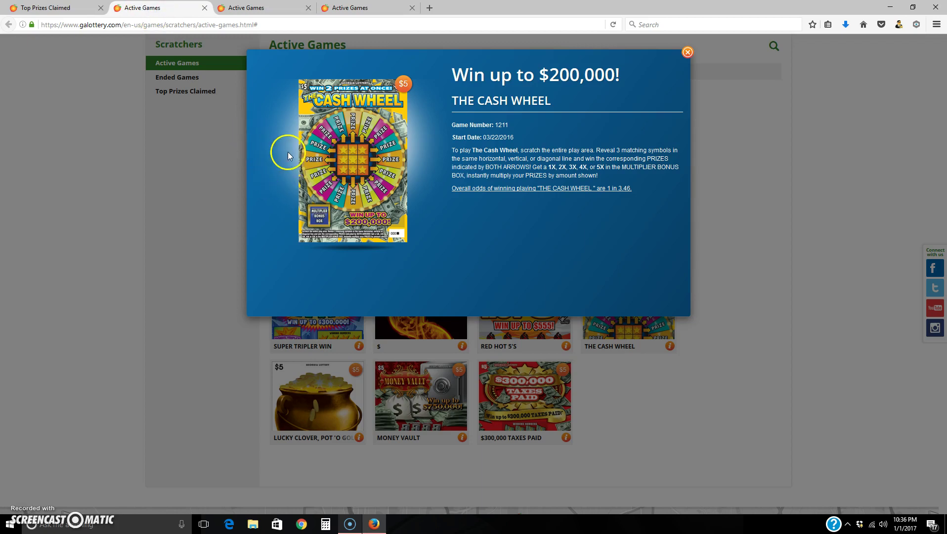
mouse_move(687, 52)
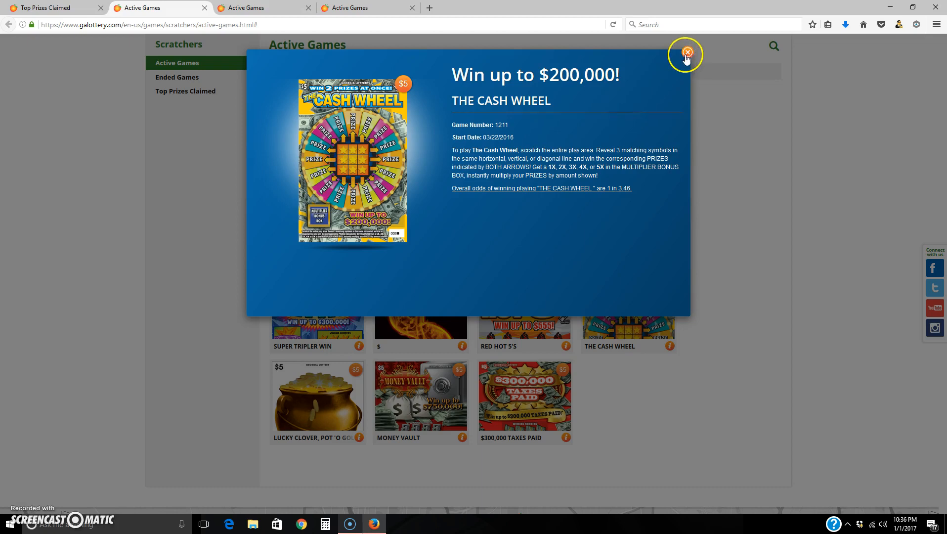
Close The Cash Wheel details popup and return to the Top Prizes Claimed tab
click(687, 52)
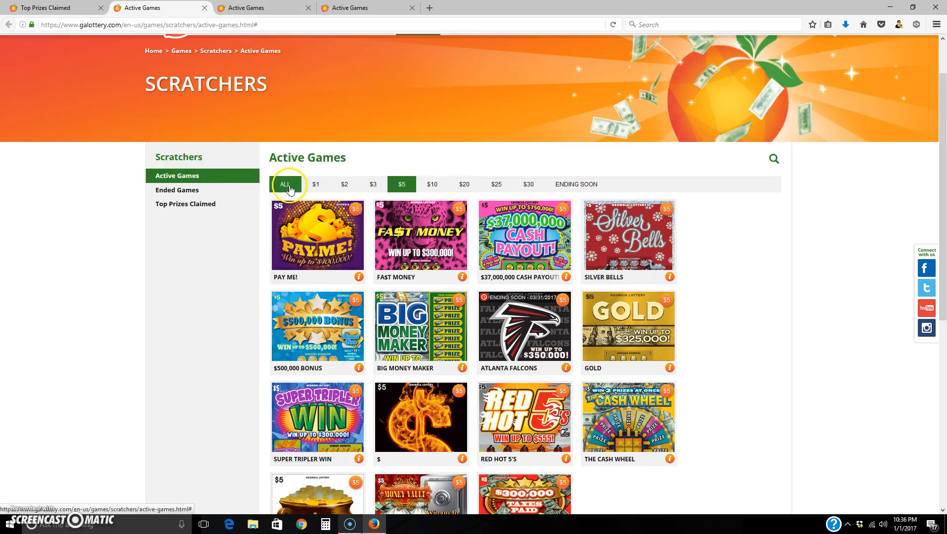
mouse_move(331, 186)
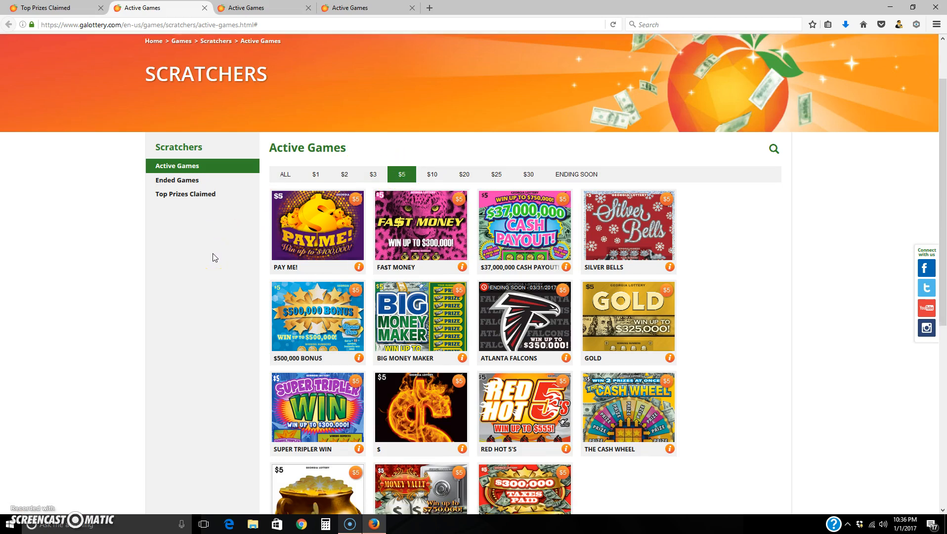
click(185, 194)
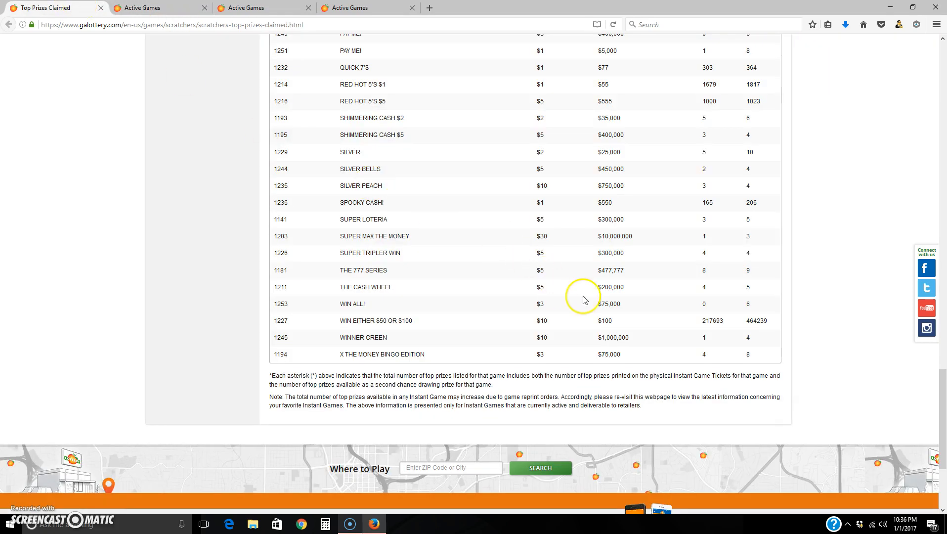
Scroll back to the top of Top Prizes Claimed, then switch to the $5 Active Games list
scroll(up, 3)
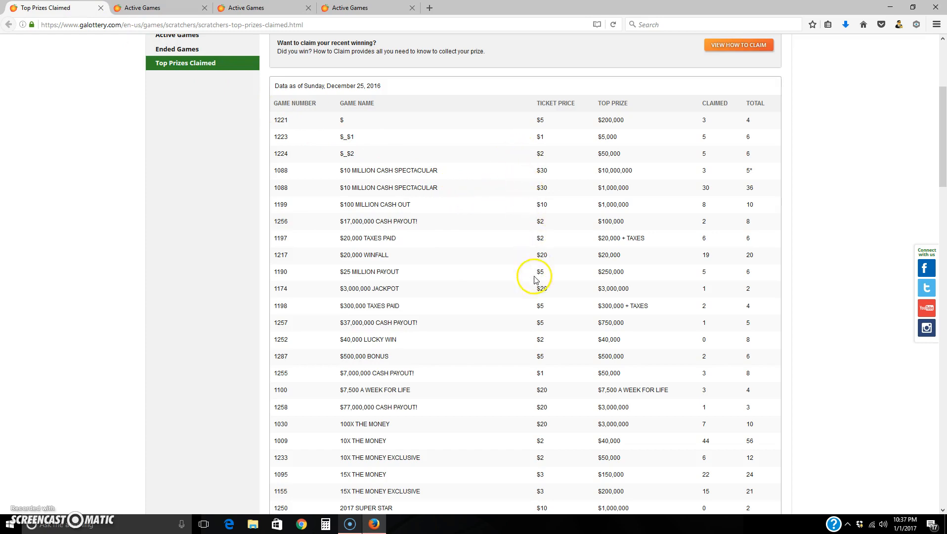
mouse_move(541, 282)
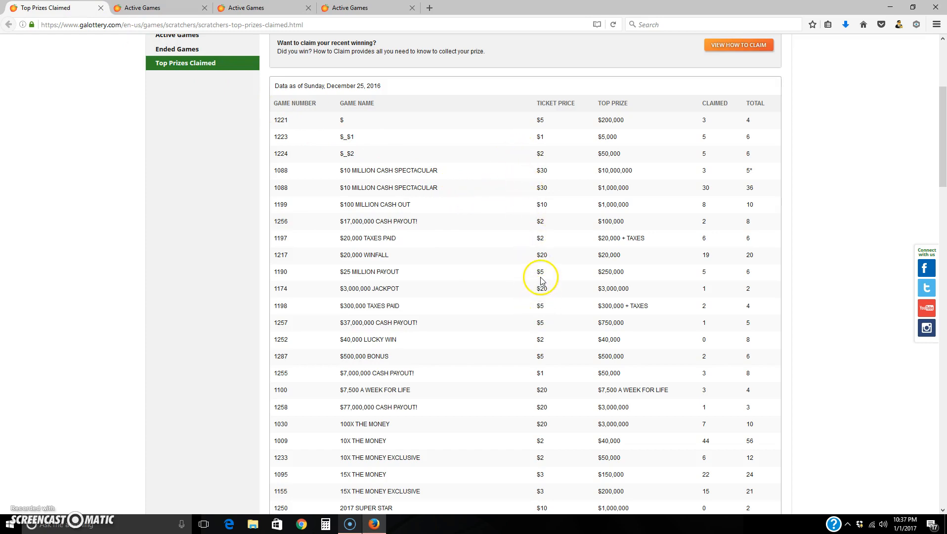
mouse_move(535, 277)
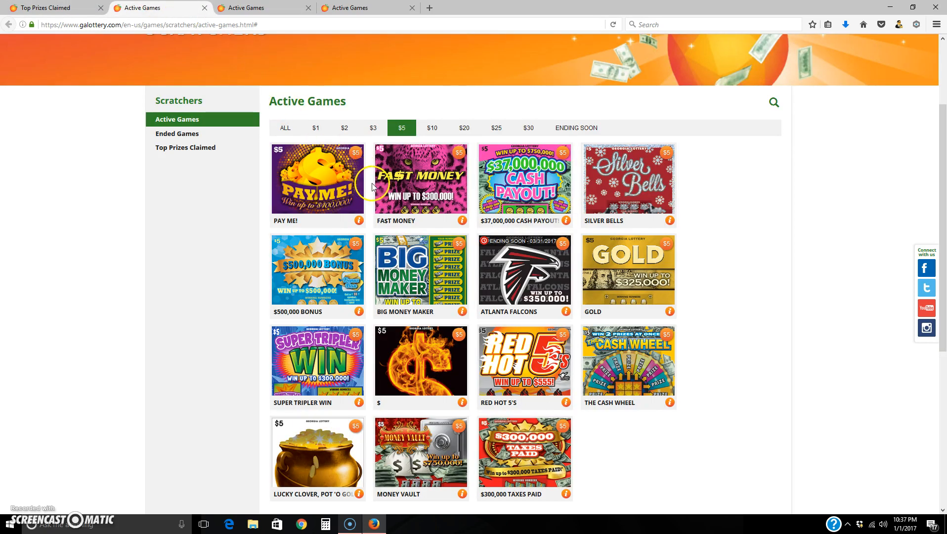
mouse_move(440, 293)
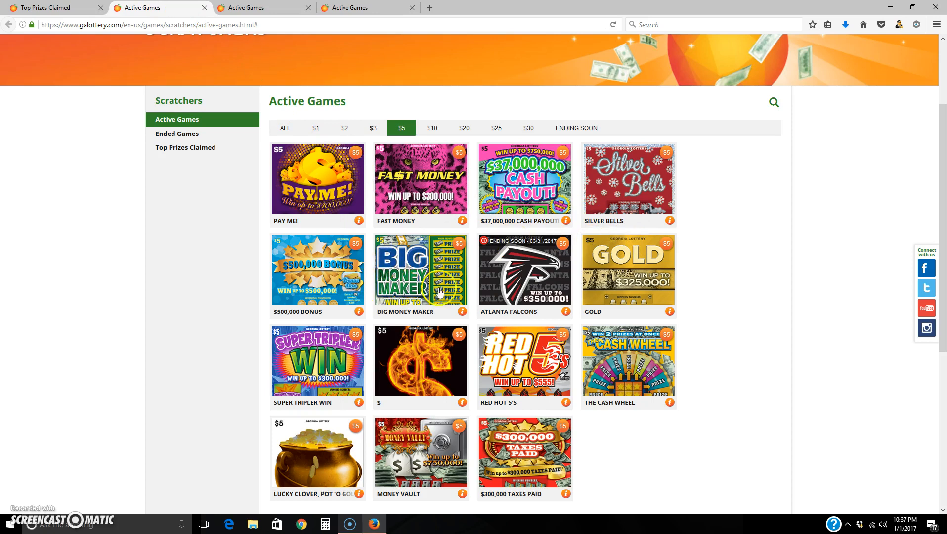
mouse_move(450, 350)
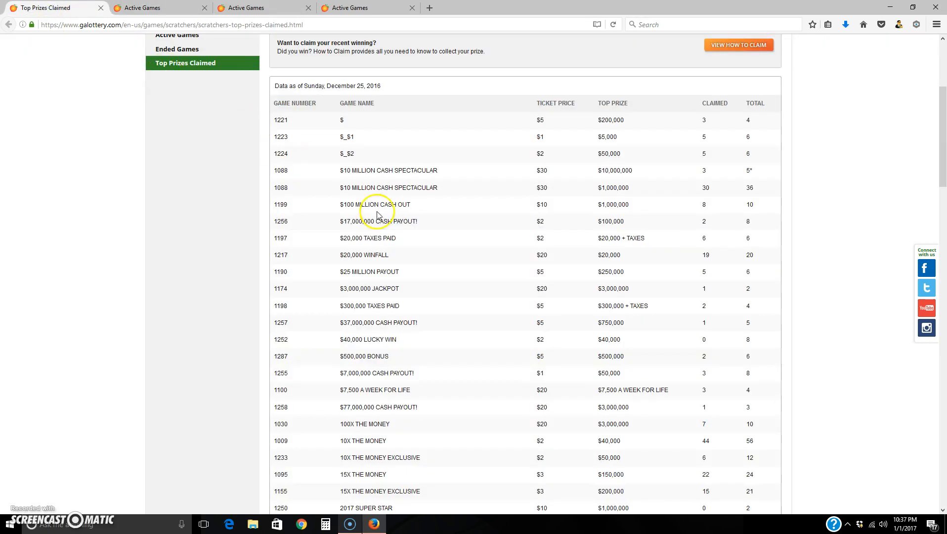
mouse_move(431, 331)
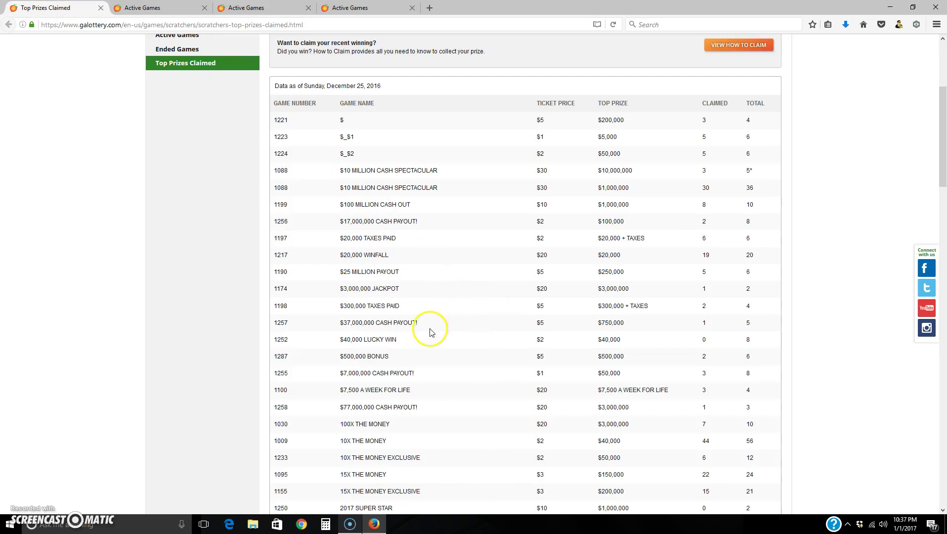
click(155, 8)
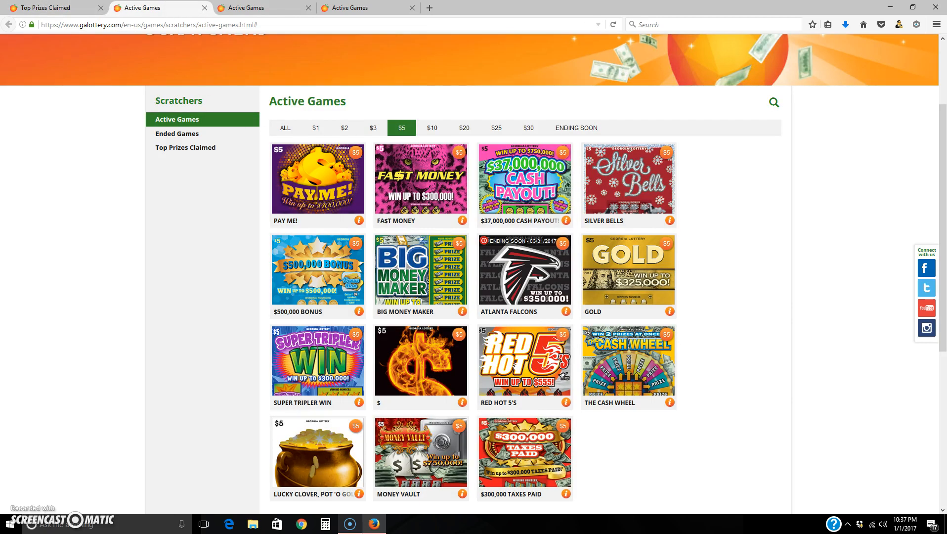
View the $37,000,000 Cash Payout! details (game 1257, up to $750,000), then return to Top Prizes Claimed
click(185, 147)
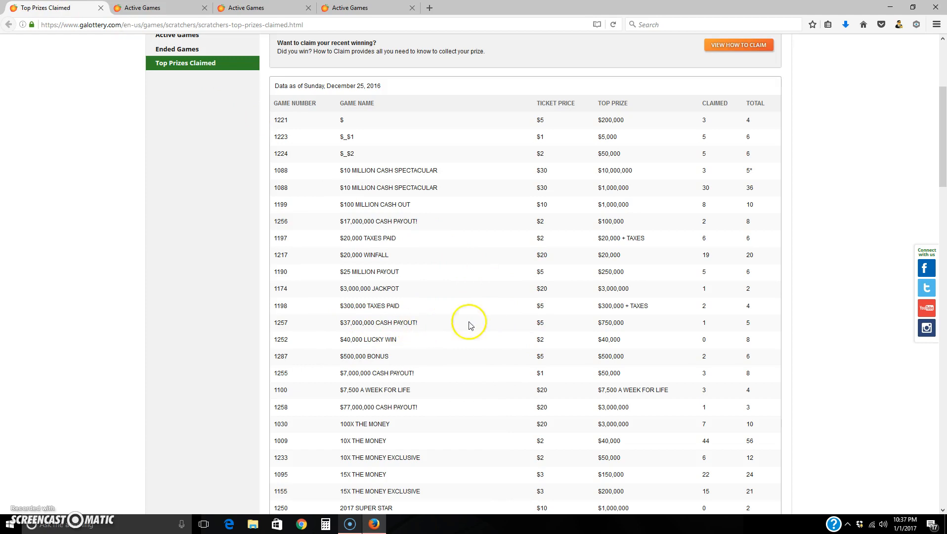
mouse_move(702, 329)
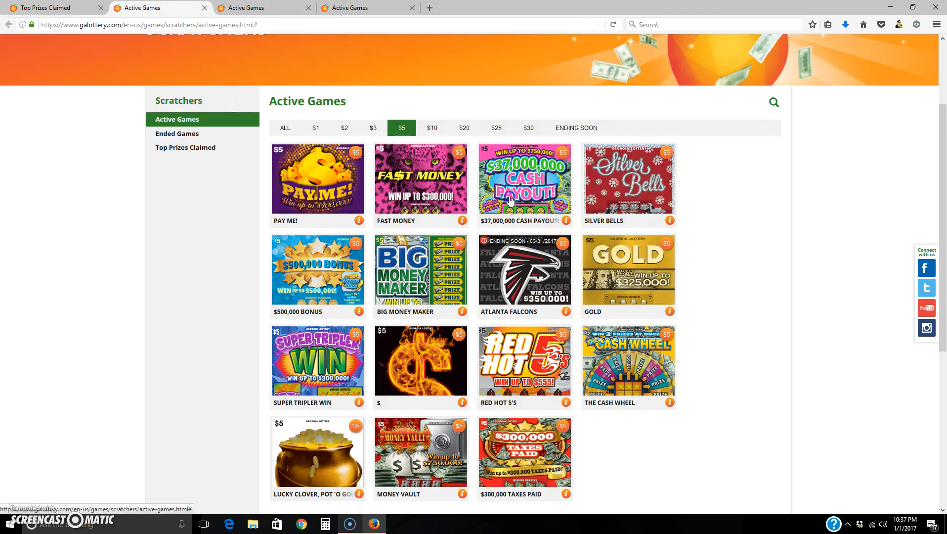
click(525, 178)
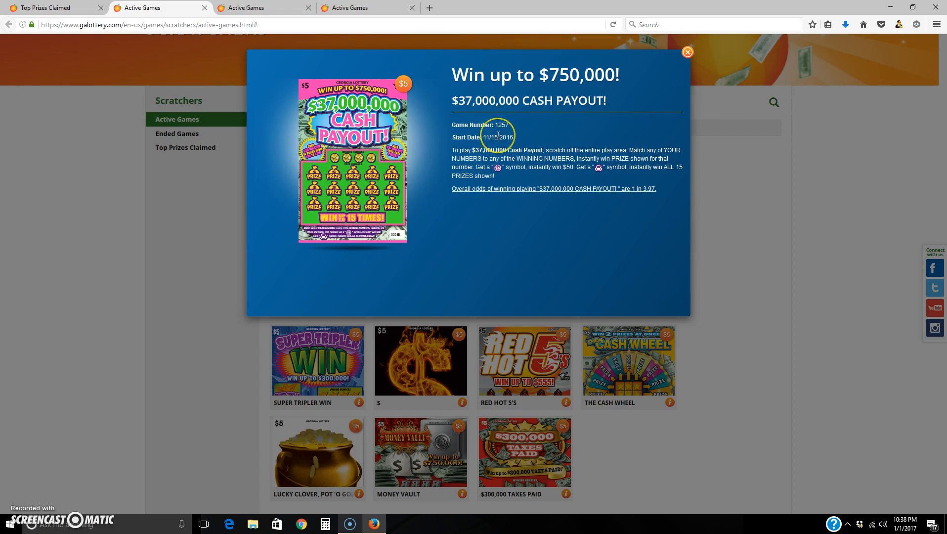
mouse_move(494, 136)
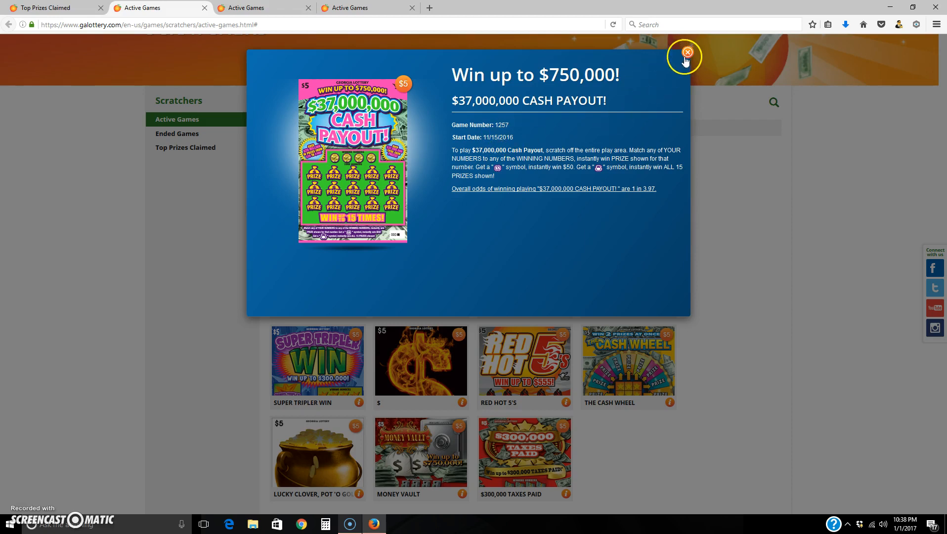
click(686, 51)
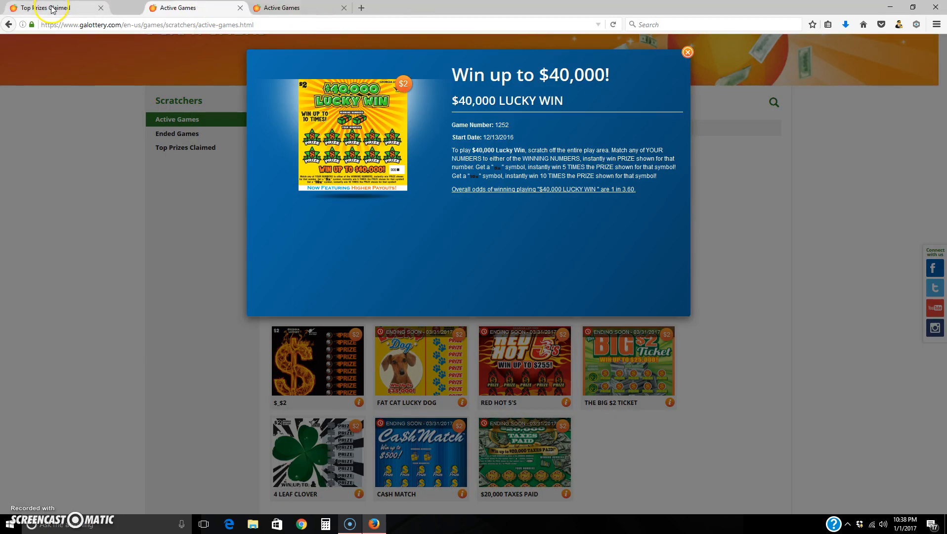
click(47, 9)
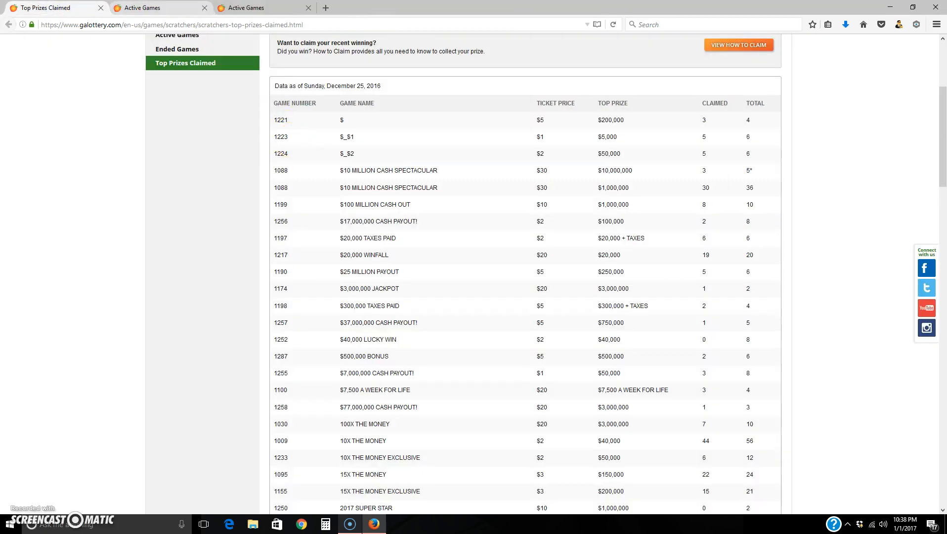
Review the $40,000 LUCKY WIN details (game 1252), then dismiss them to reach the $2 grid
click(143, 7)
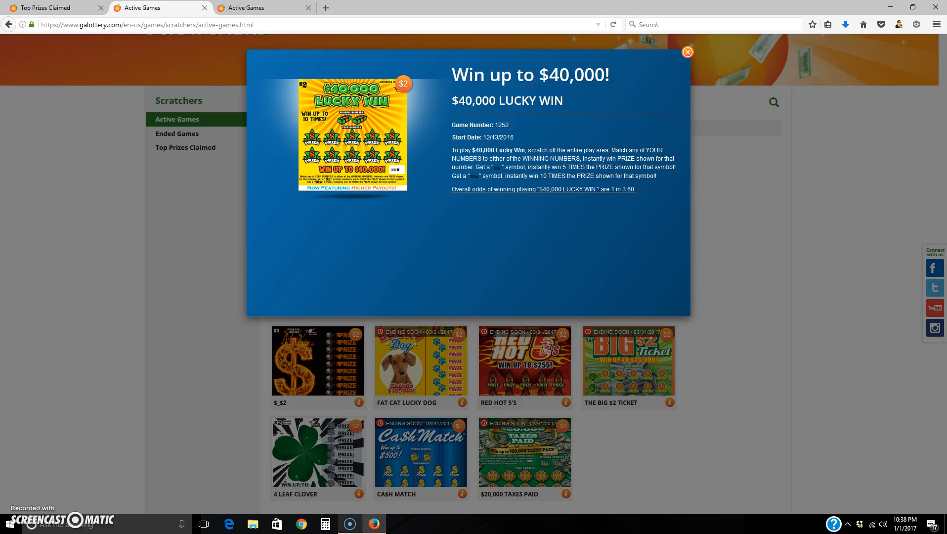
mouse_move(45, 6)
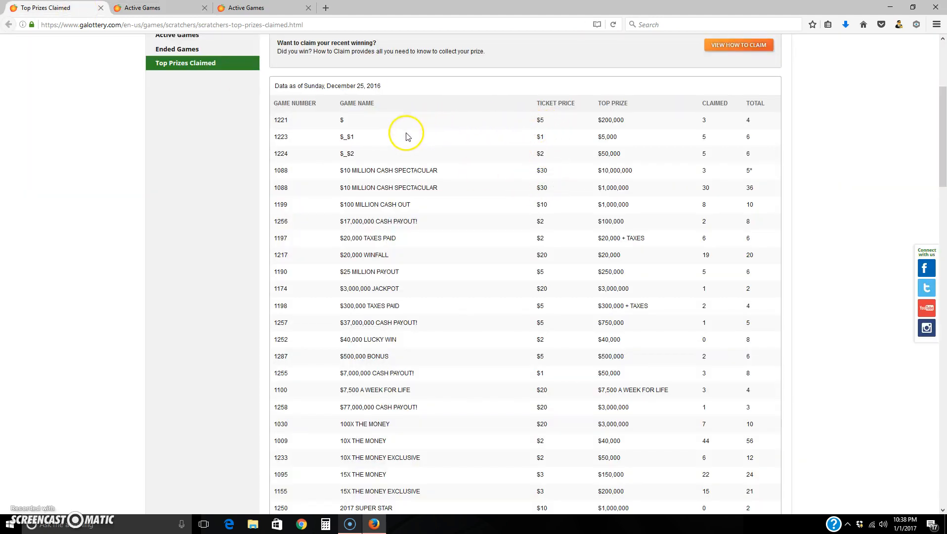
mouse_move(453, 353)
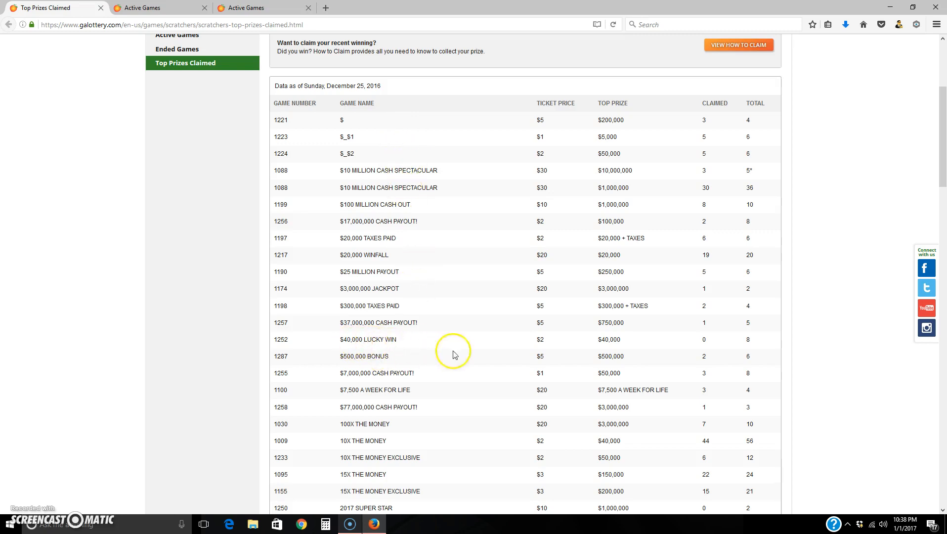
mouse_move(715, 343)
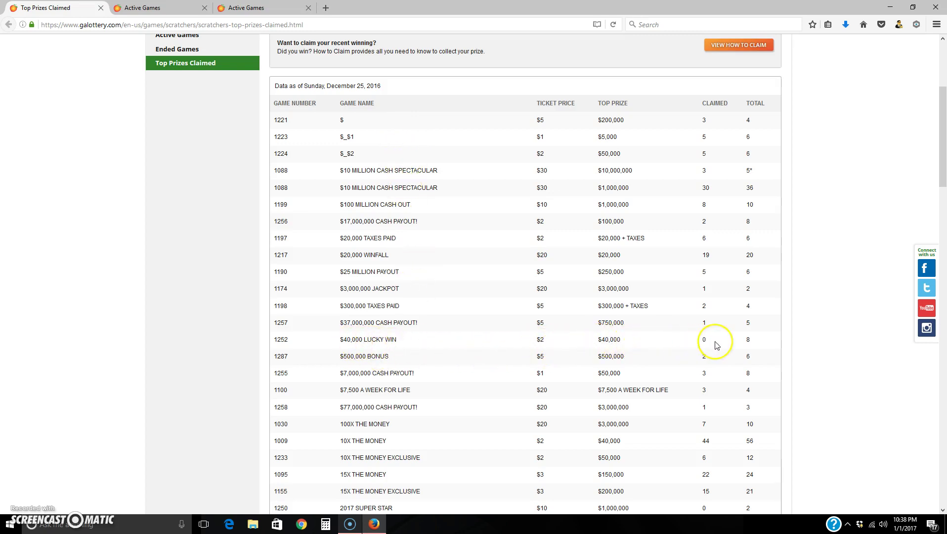
mouse_move(708, 346)
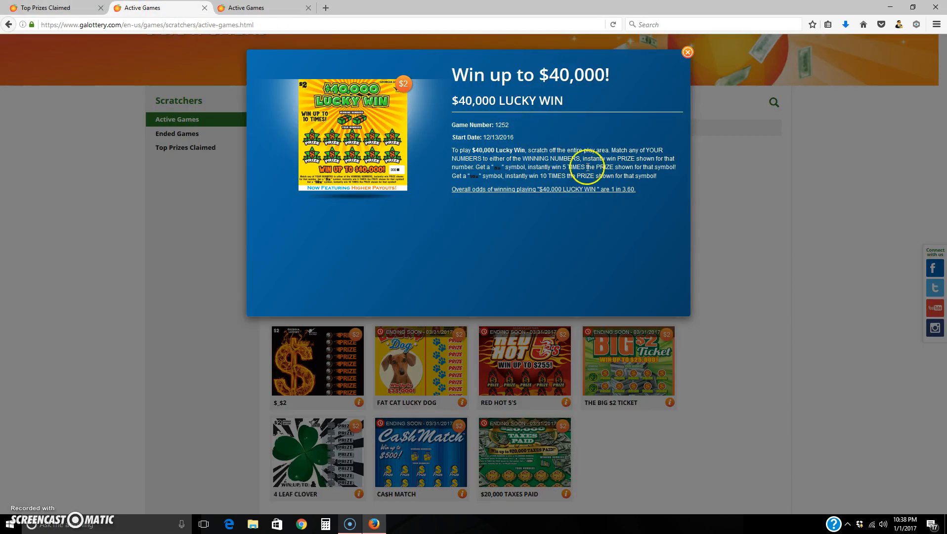
click(688, 52)
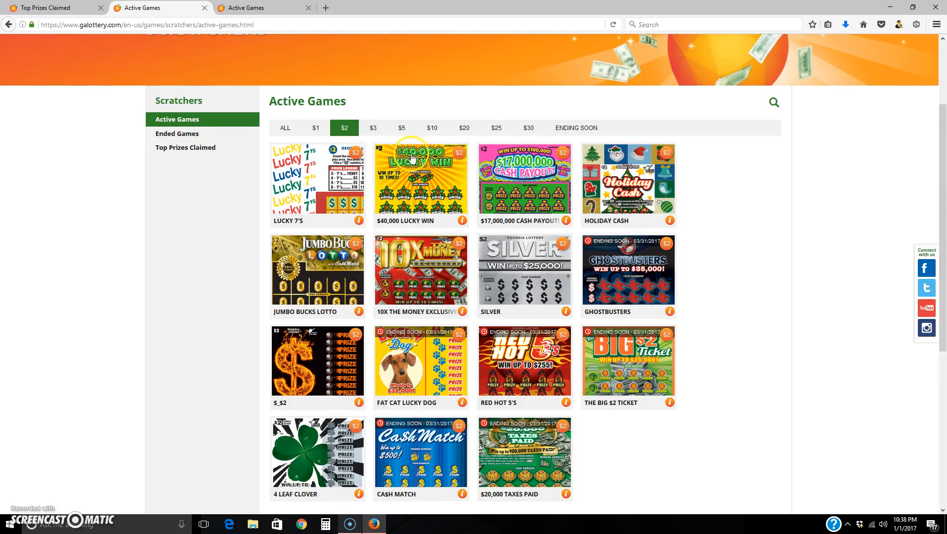
mouse_move(297, 117)
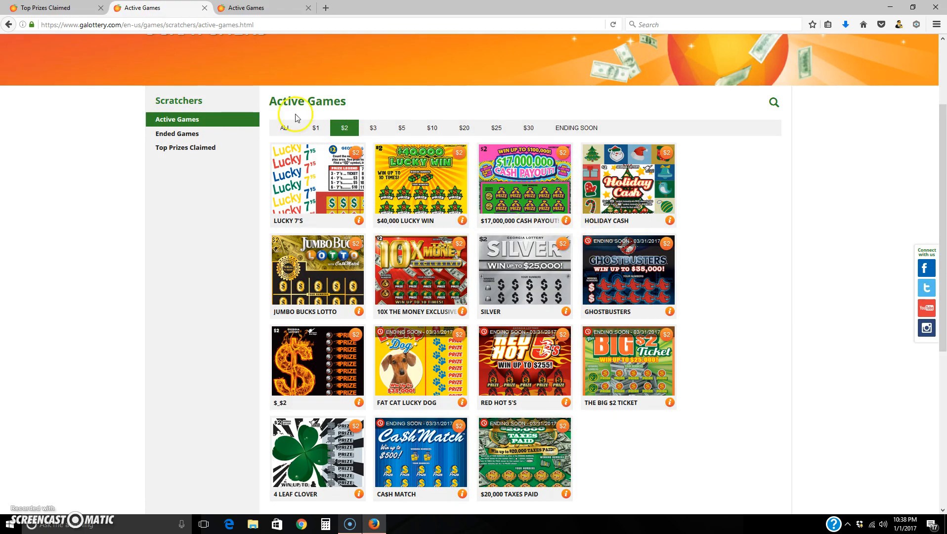
Return to Top Prizes Claimed and scroll down to the rows around 10X The Money
click(185, 147)
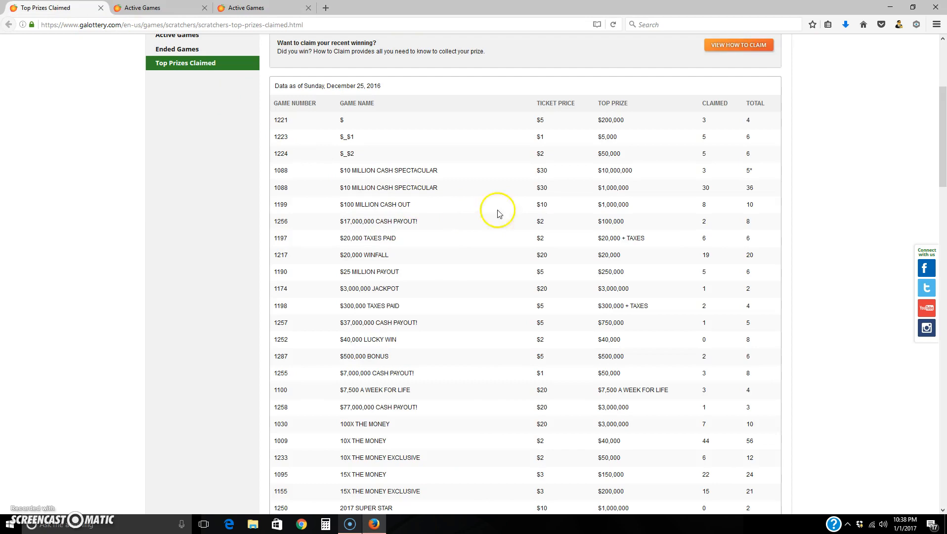
scroll(down, 3)
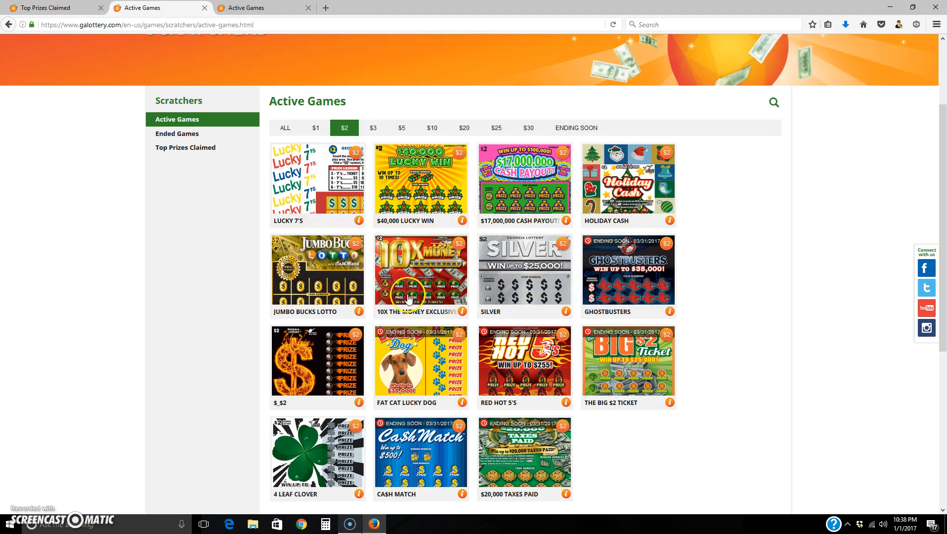
click(418, 270)
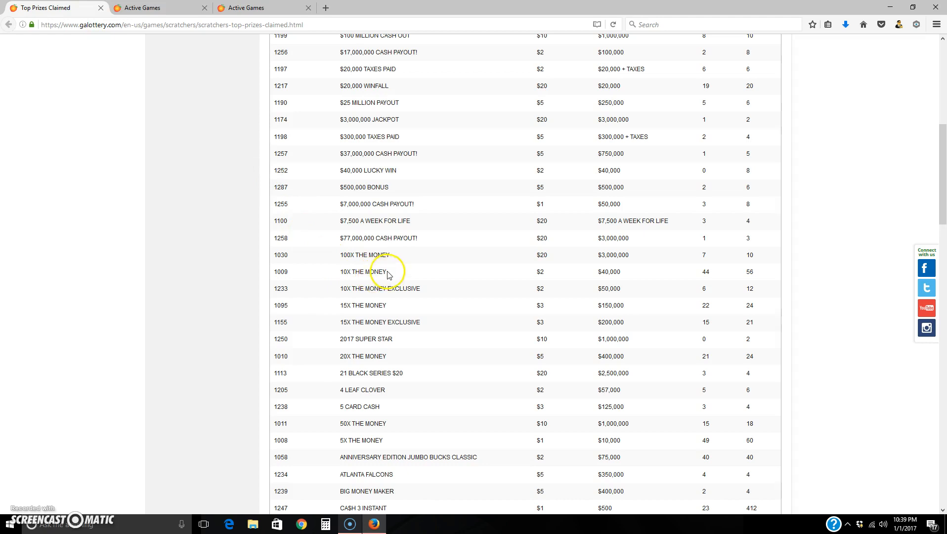
mouse_move(731, 291)
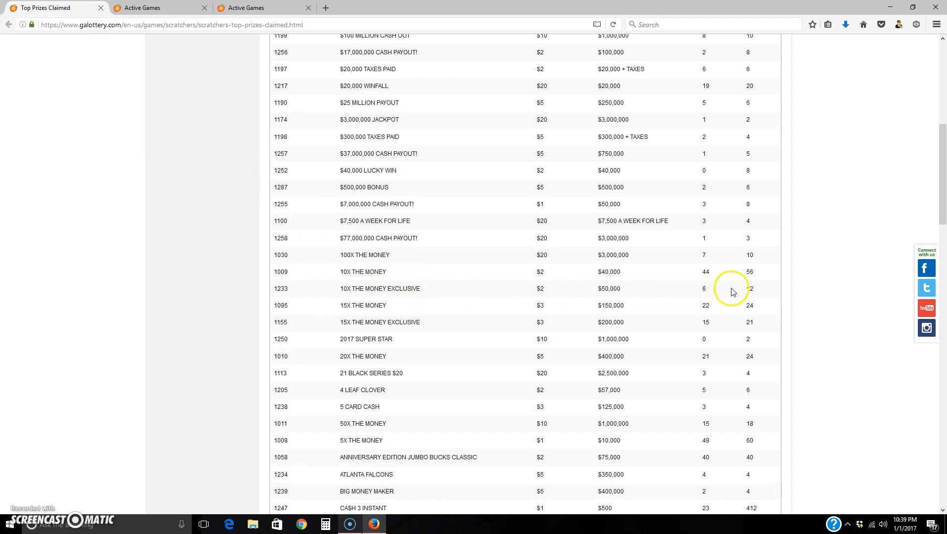
mouse_move(703, 290)
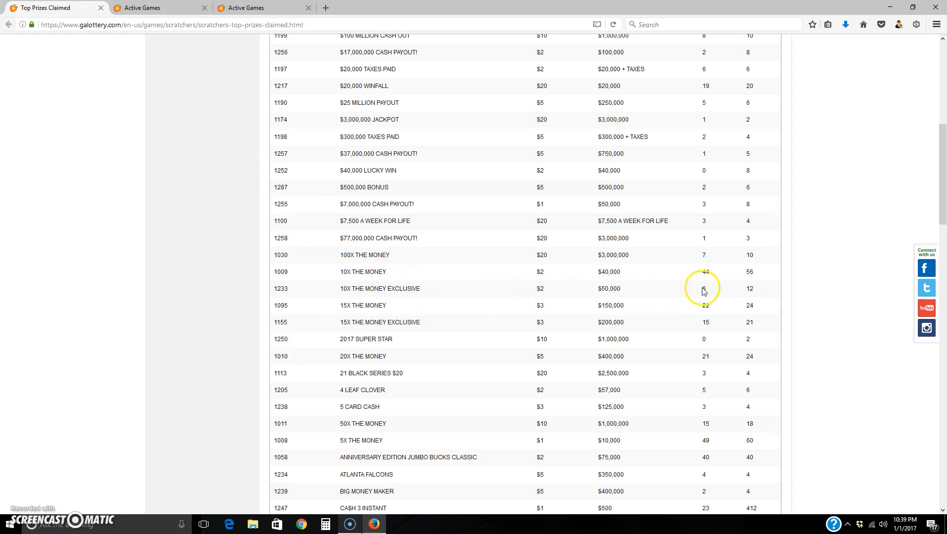
mouse_move(714, 292)
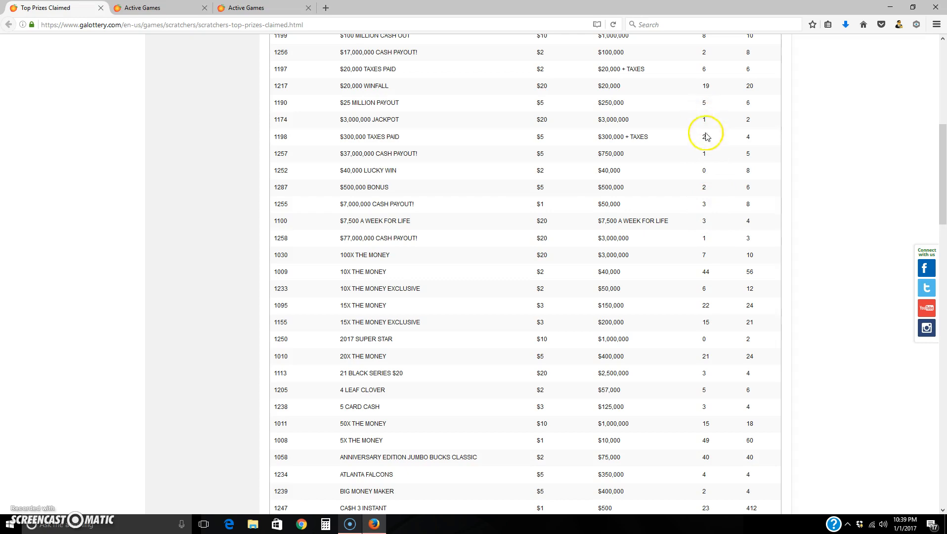
mouse_move(708, 158)
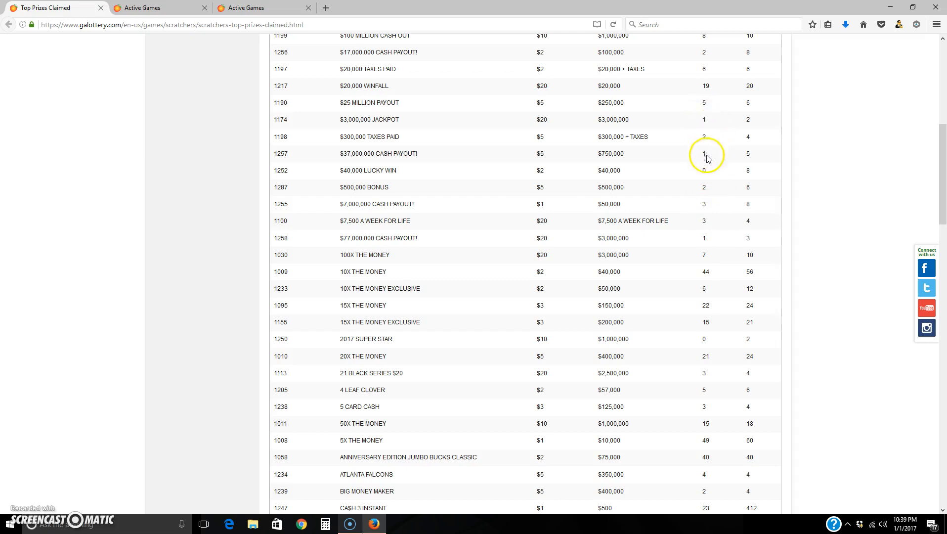
mouse_move(708, 172)
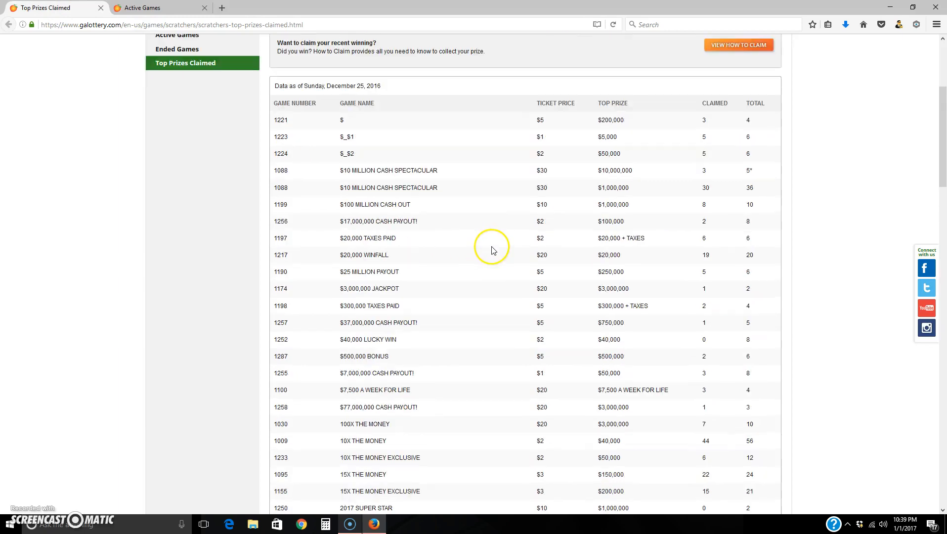
Skim the Top Prizes Claimed table to its last game and back up to CA$H 3 INSTANT
scroll(down, 3)
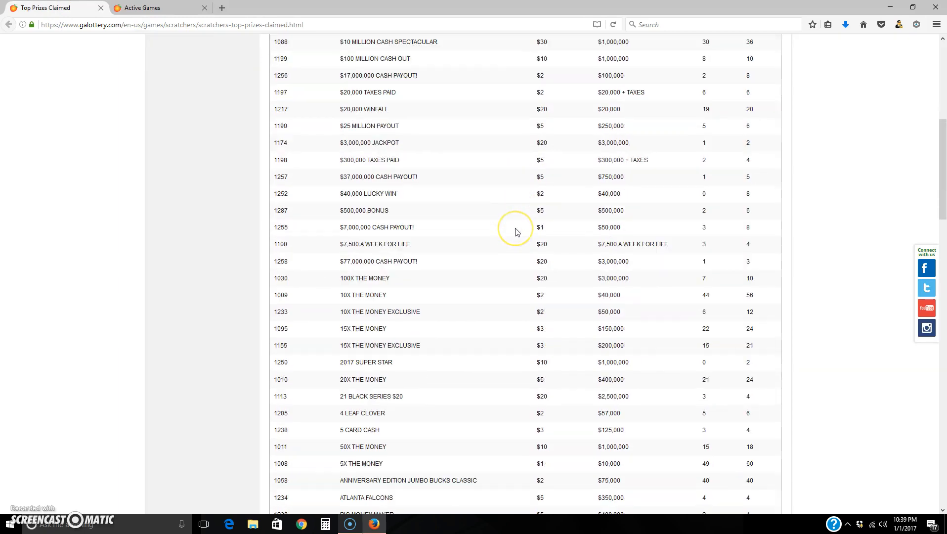
scroll(down, 3)
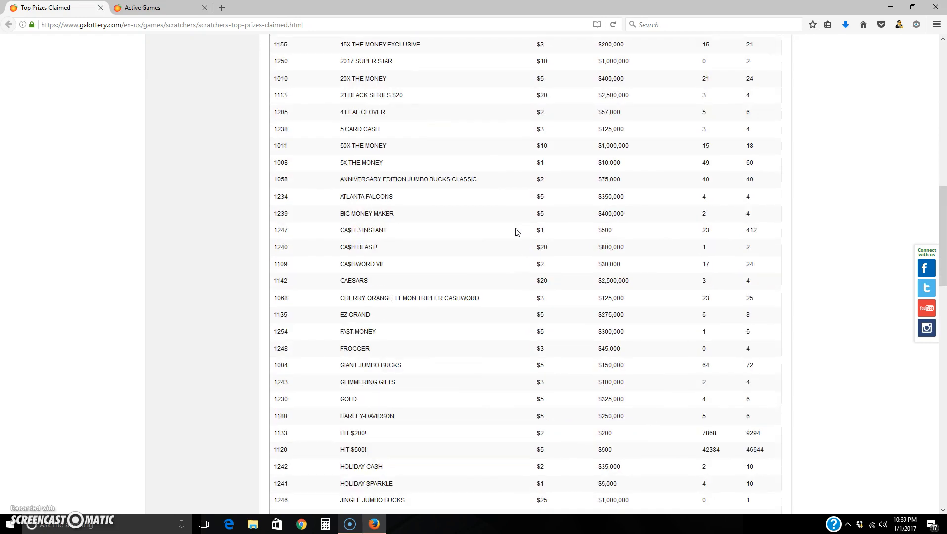
scroll(down, 3)
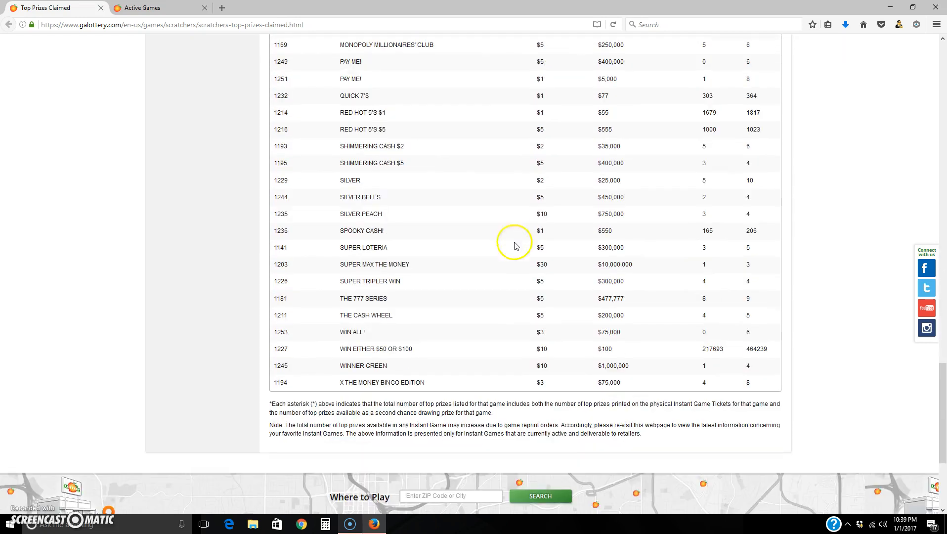
scroll(up, 3)
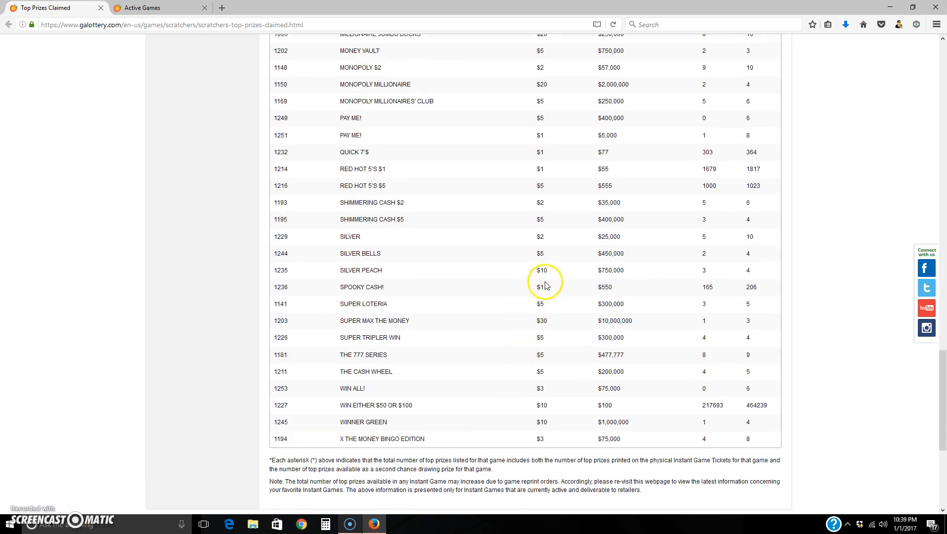
scroll(up, 3)
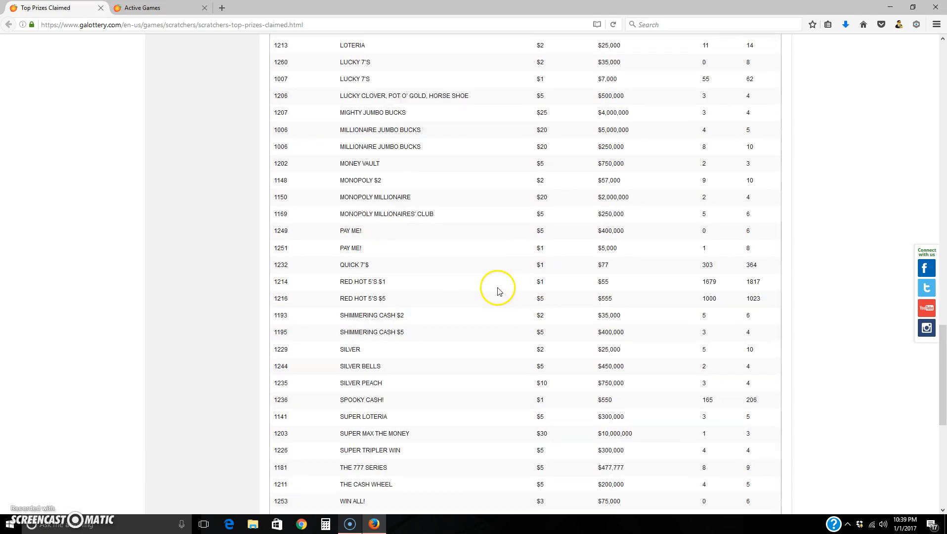
scroll(up, 3)
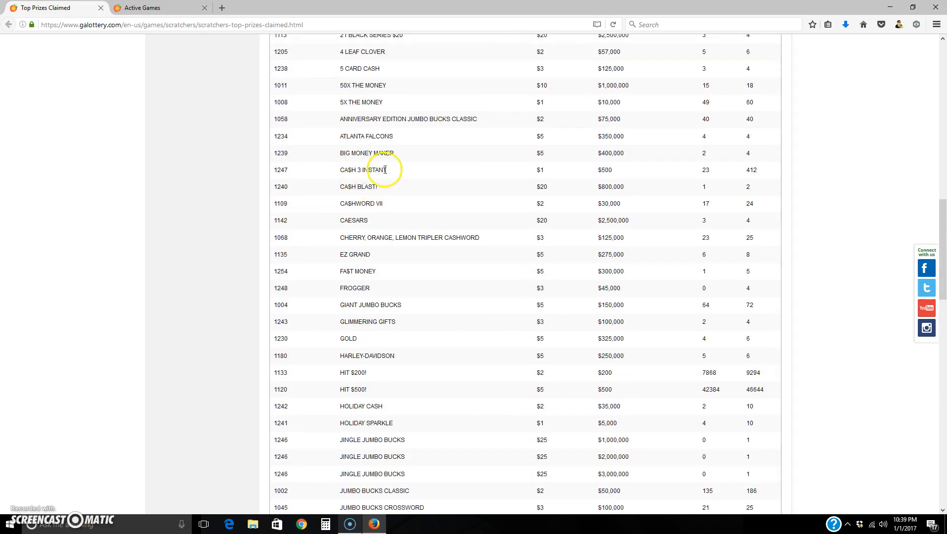
mouse_move(707, 172)
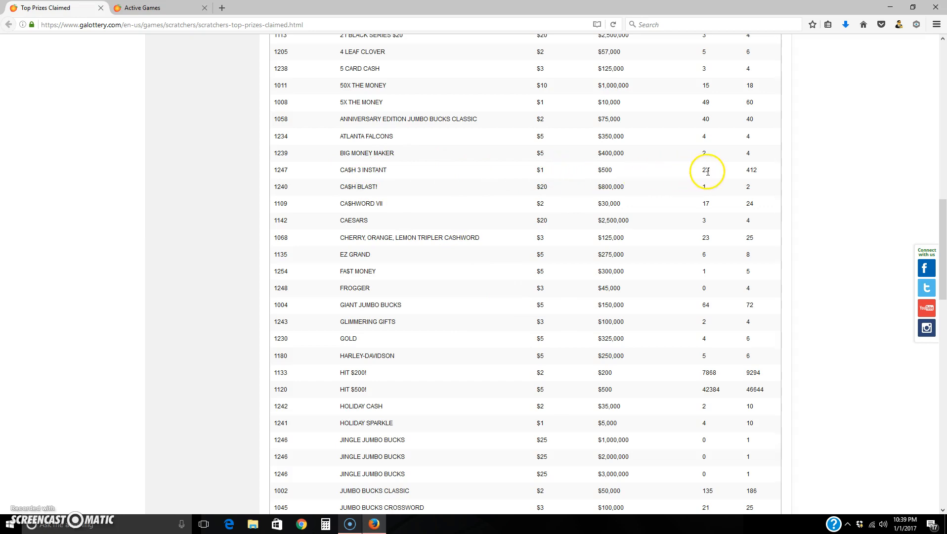
mouse_move(707, 170)
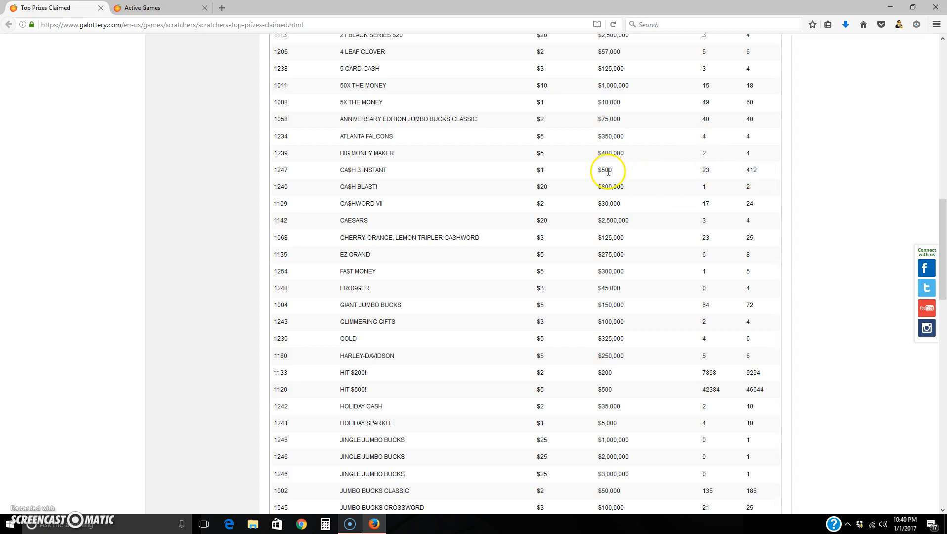
mouse_move(751, 171)
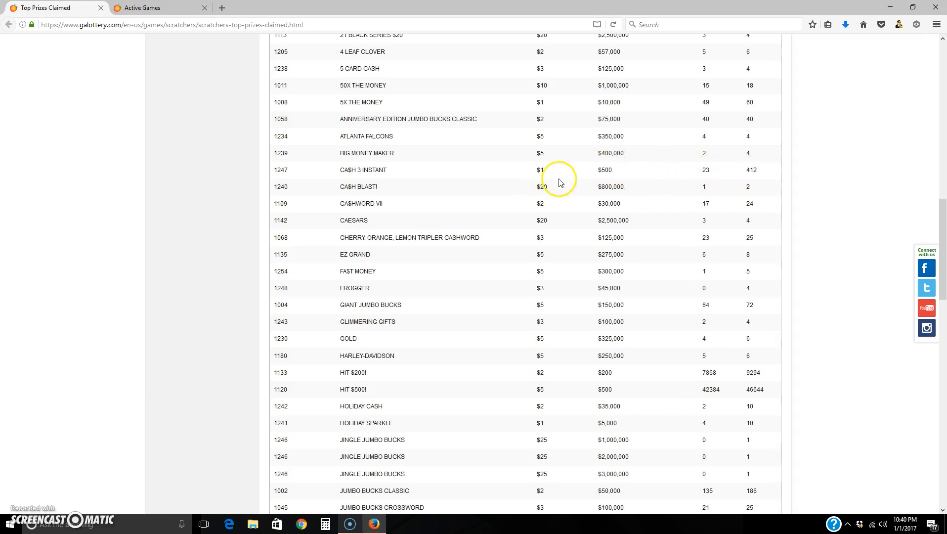
mouse_move(544, 179)
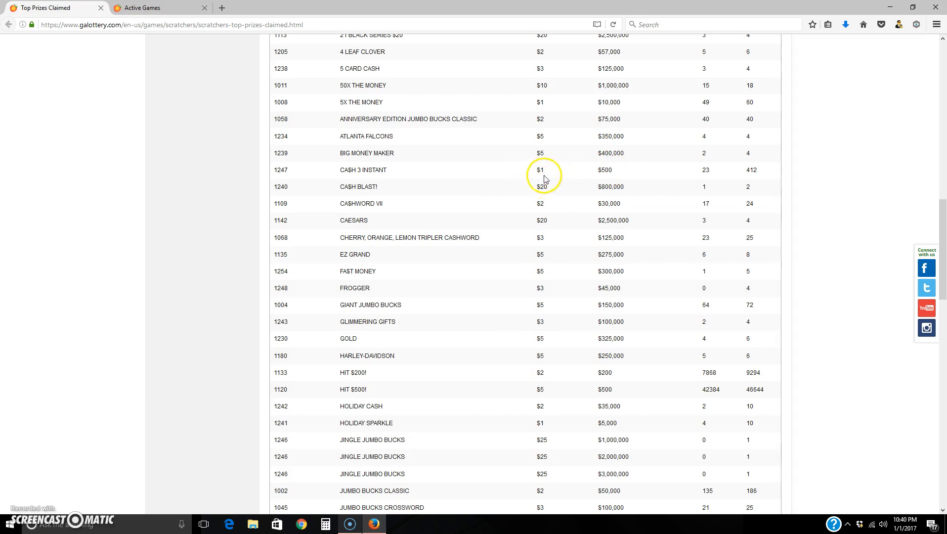
mouse_move(543, 170)
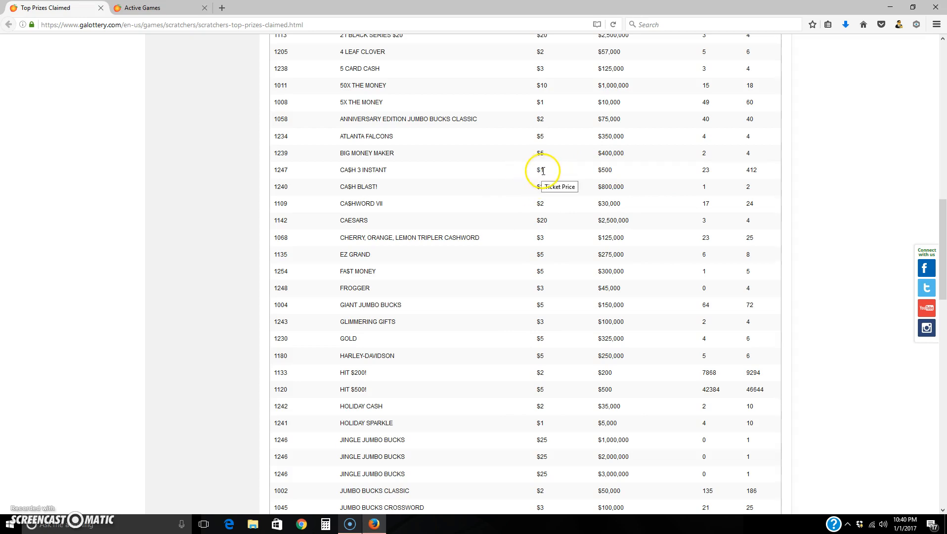
mouse_move(586, 170)
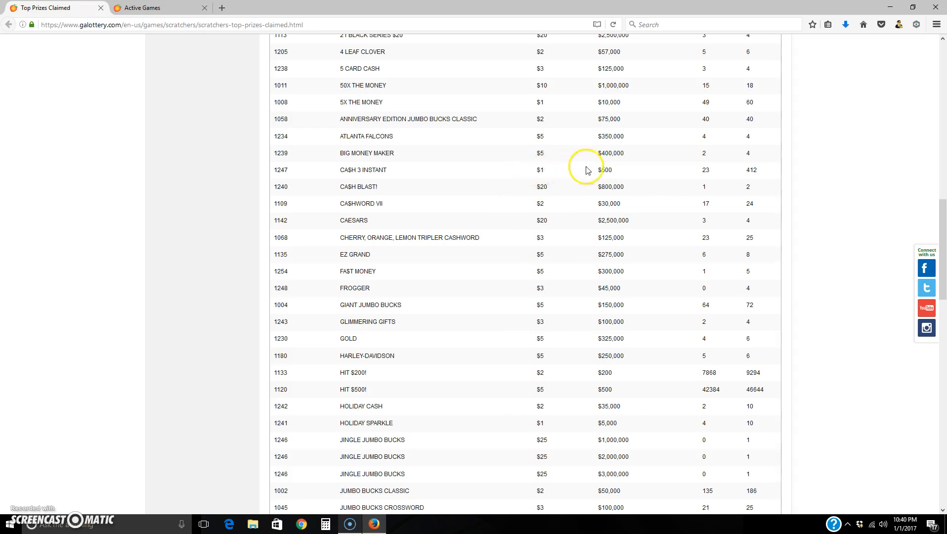
mouse_move(713, 175)
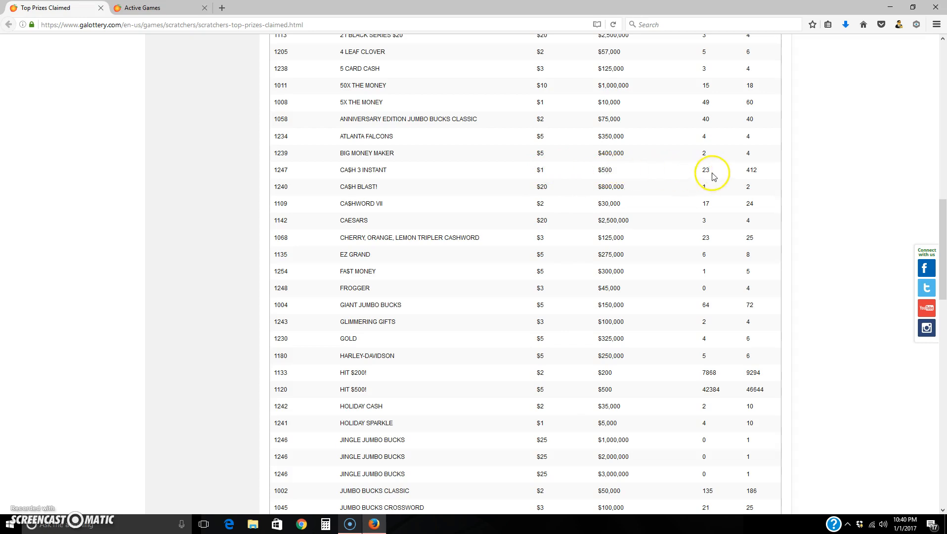
mouse_move(442, 157)
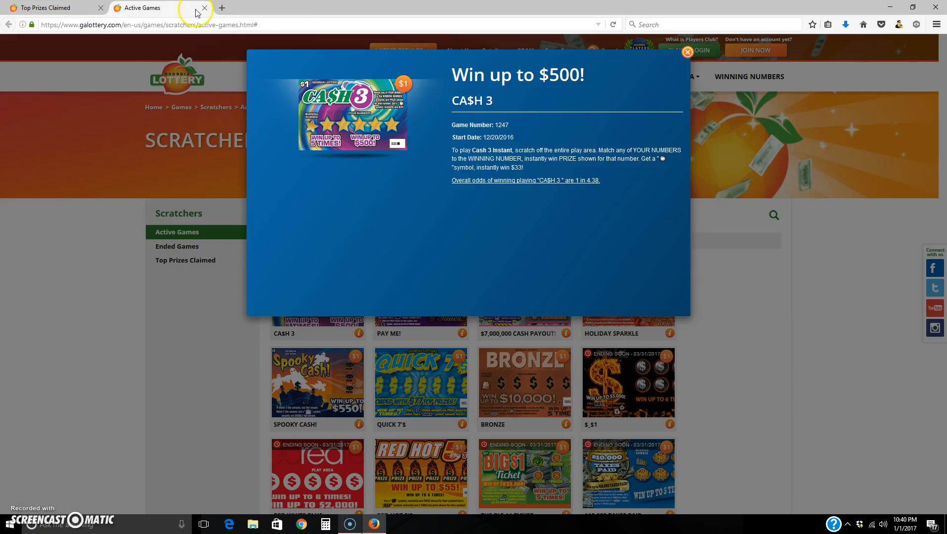
Close the Active Games tab so only the Top Prizes Claimed table remains
click(204, 8)
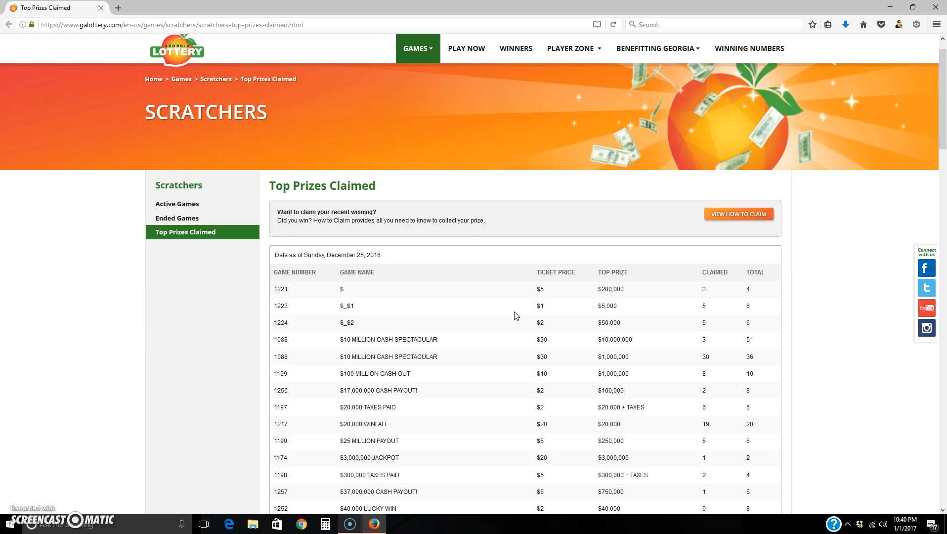
mouse_move(173, 294)
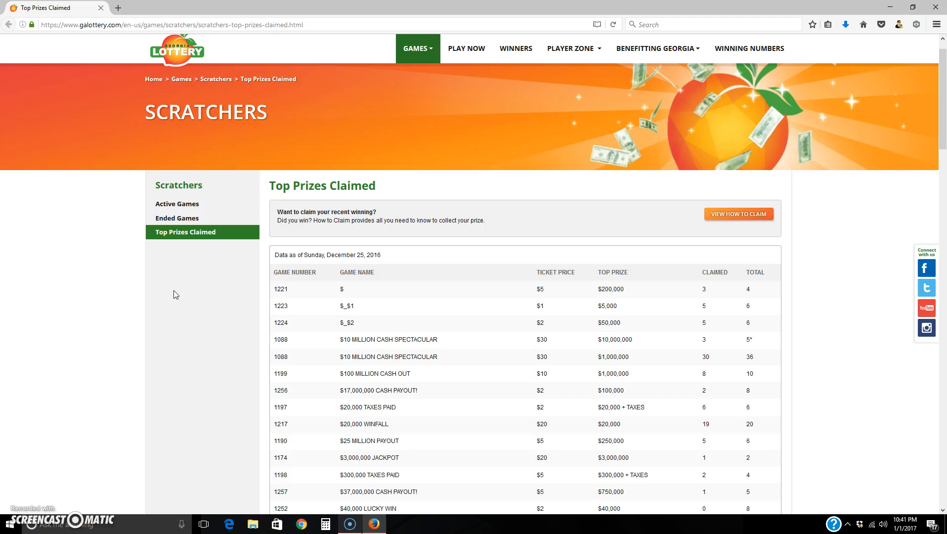
mouse_move(291, 330)
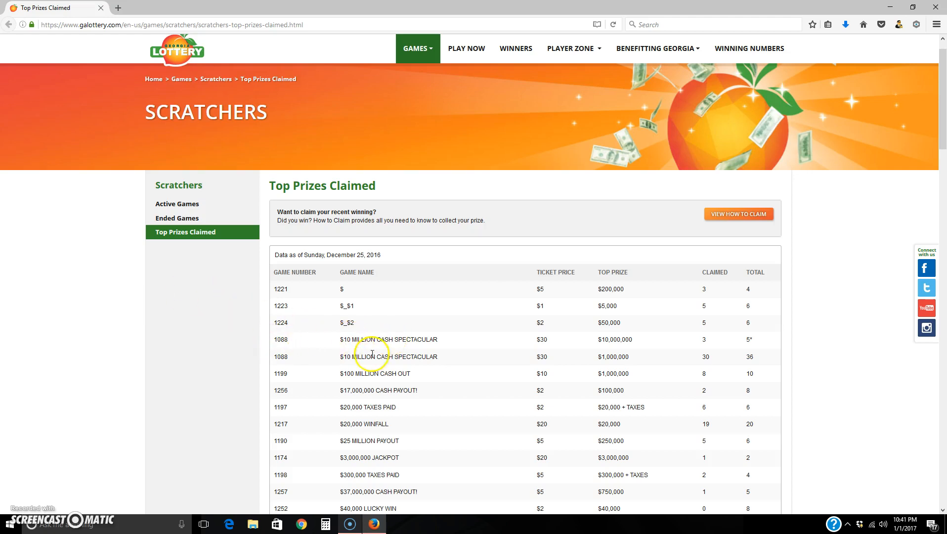
mouse_move(198, 307)
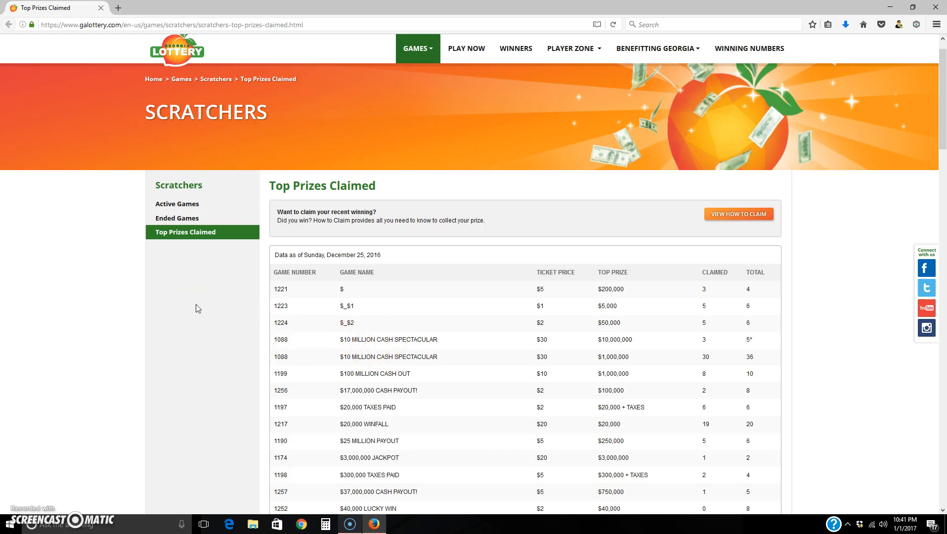